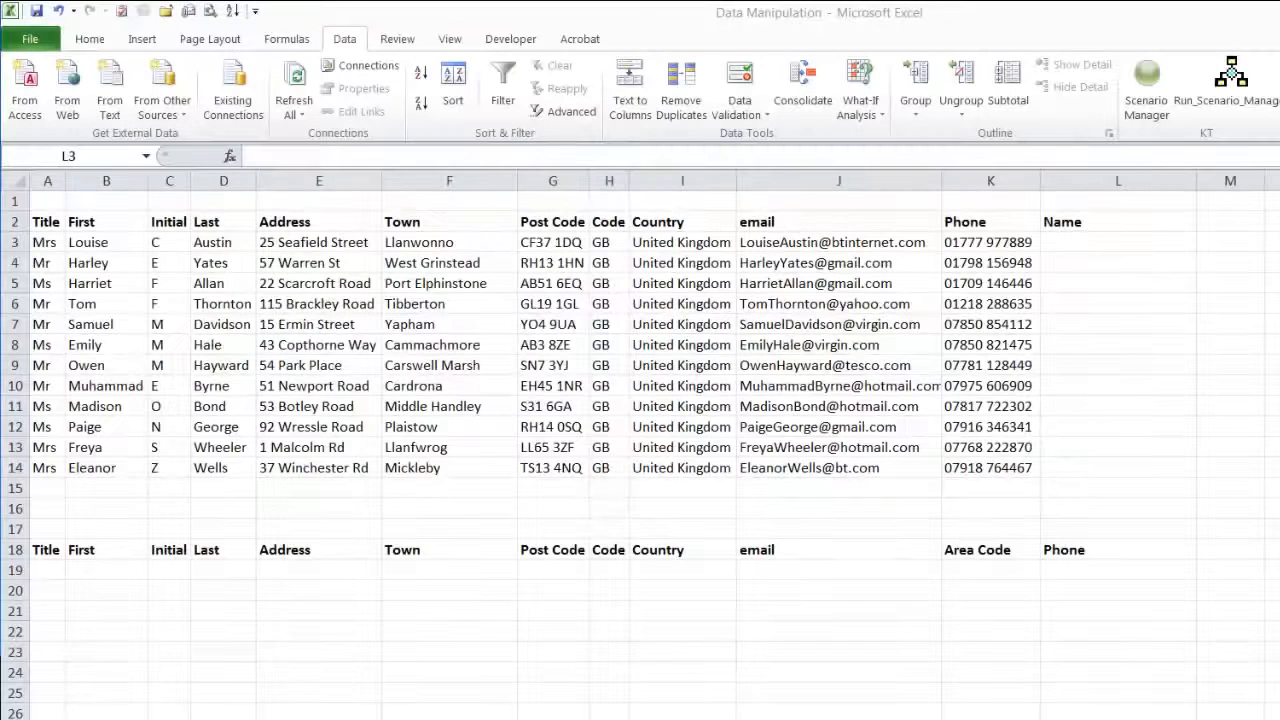
mouse_move(1112, 252)
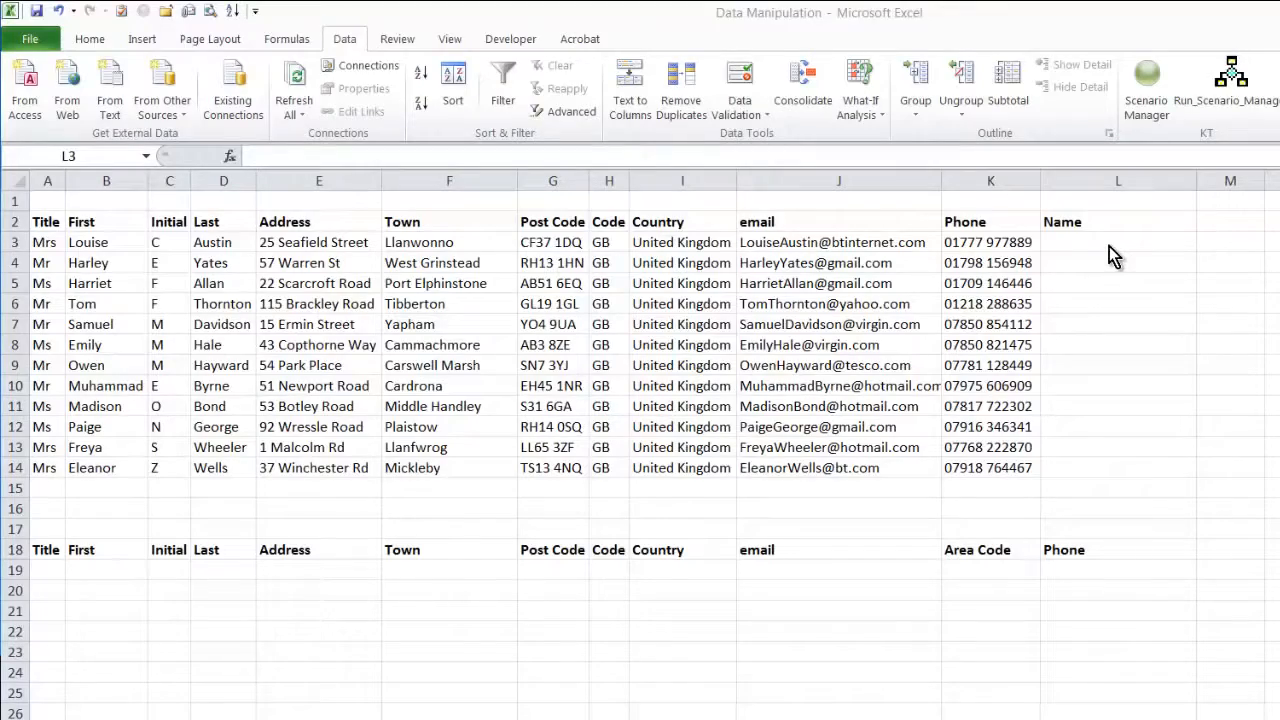
Step: Begin a CONCATENATE formula in L3, the first cell under Name
click(1116, 242)
text(=co)
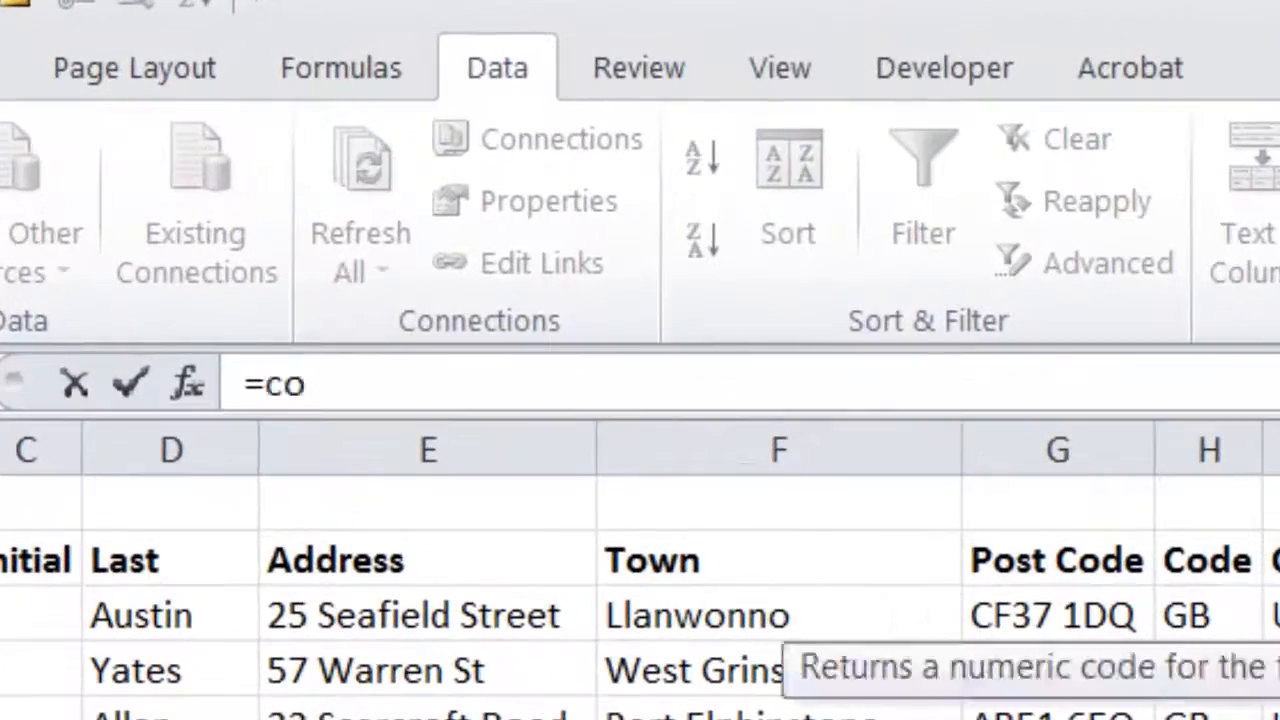
text(n)
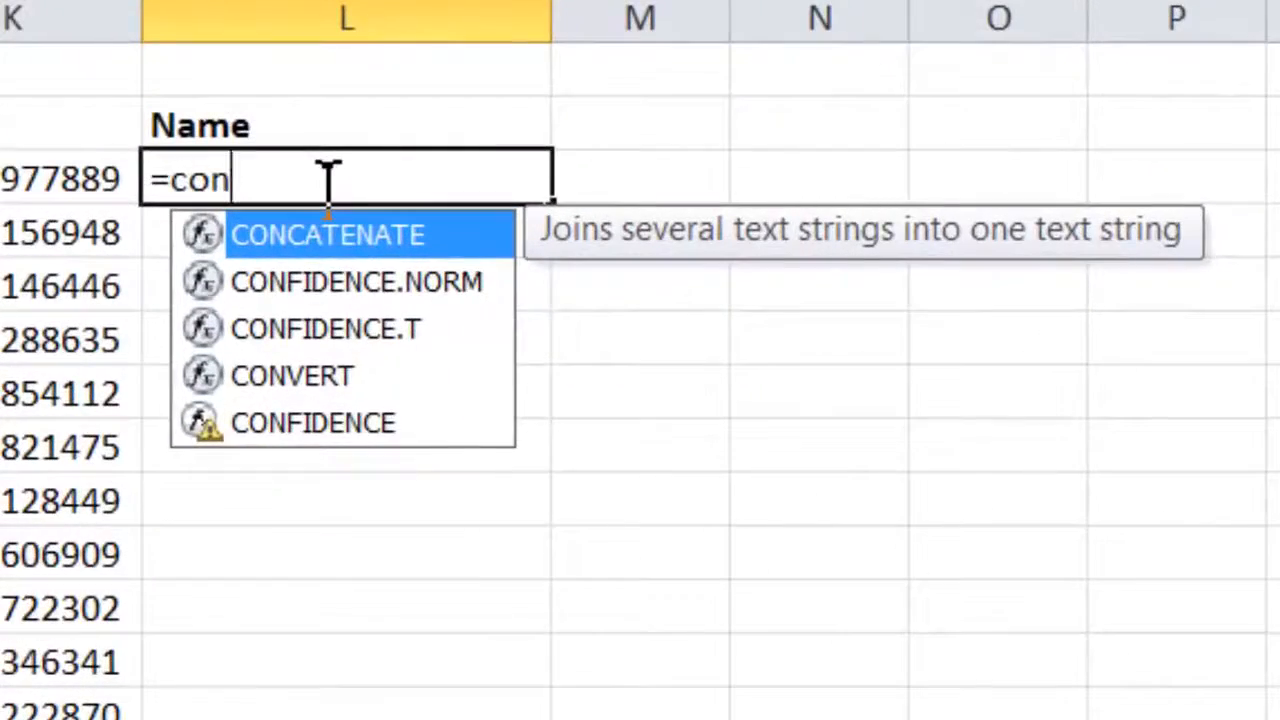
mouse_move(330, 290)
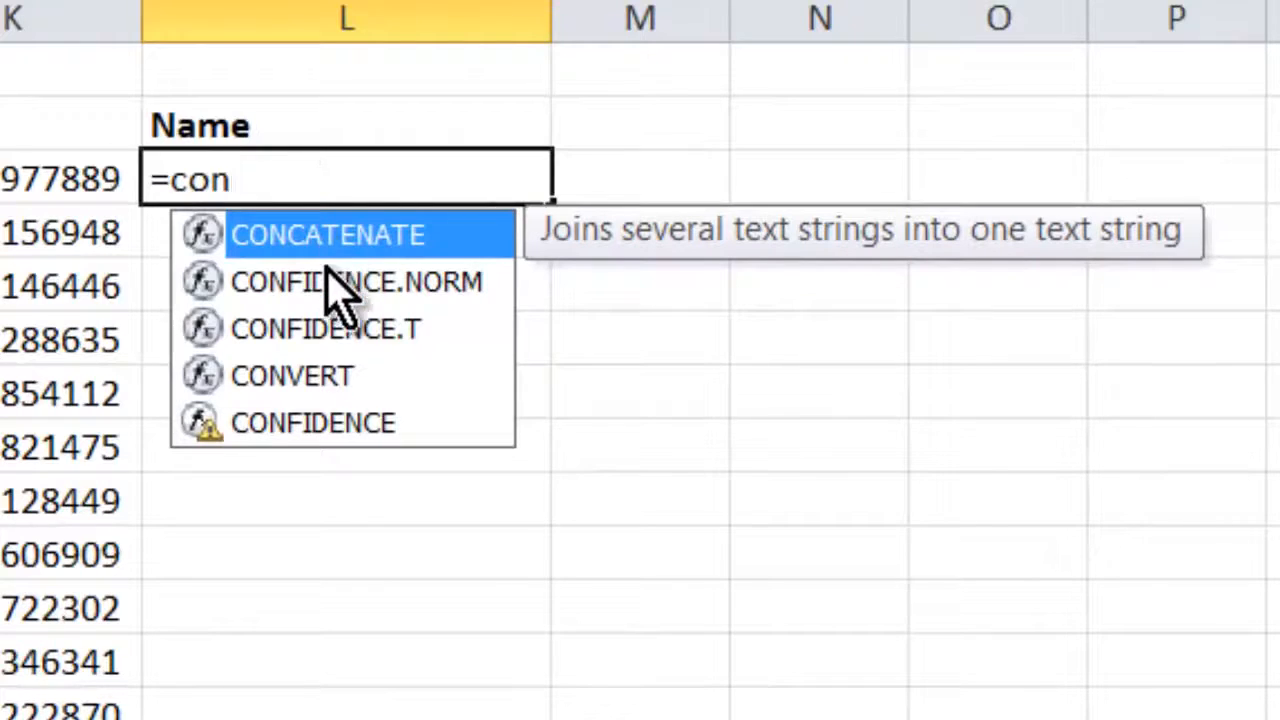
mouse_move(340, 250)
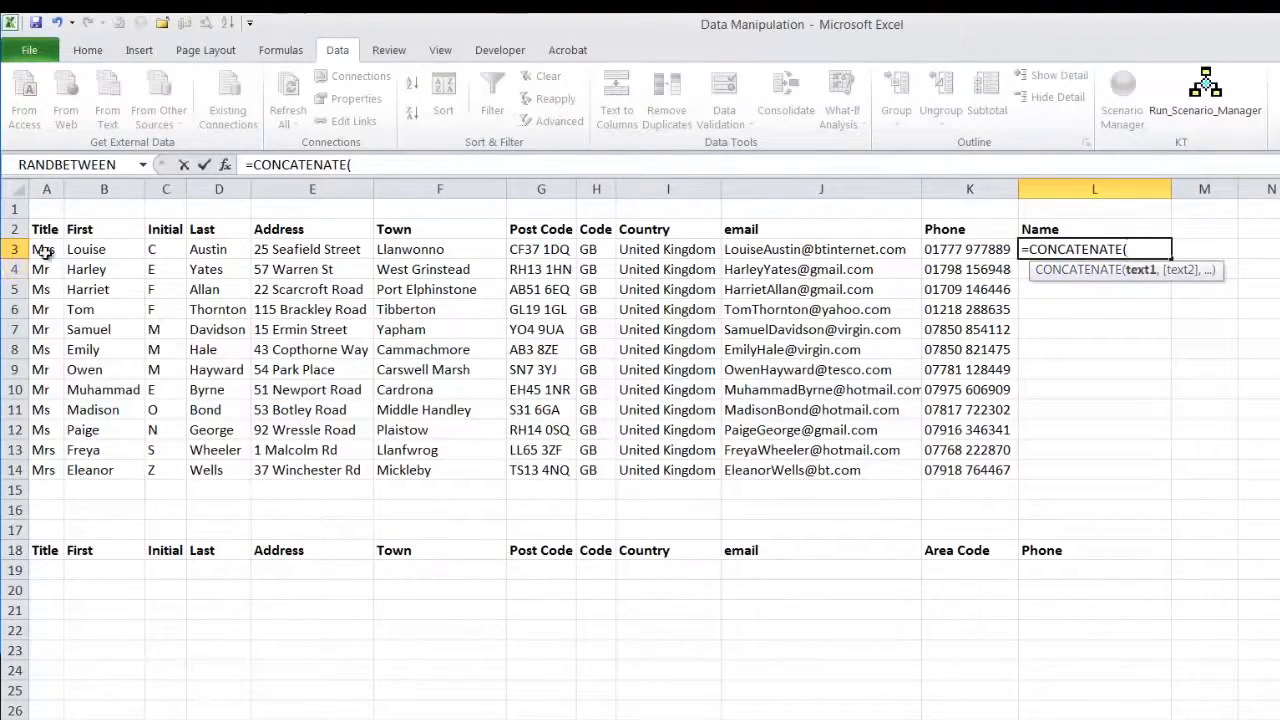
Step: Join A3, B3, C3 and D3 in the formula with " " separators between each reference
click(46, 248)
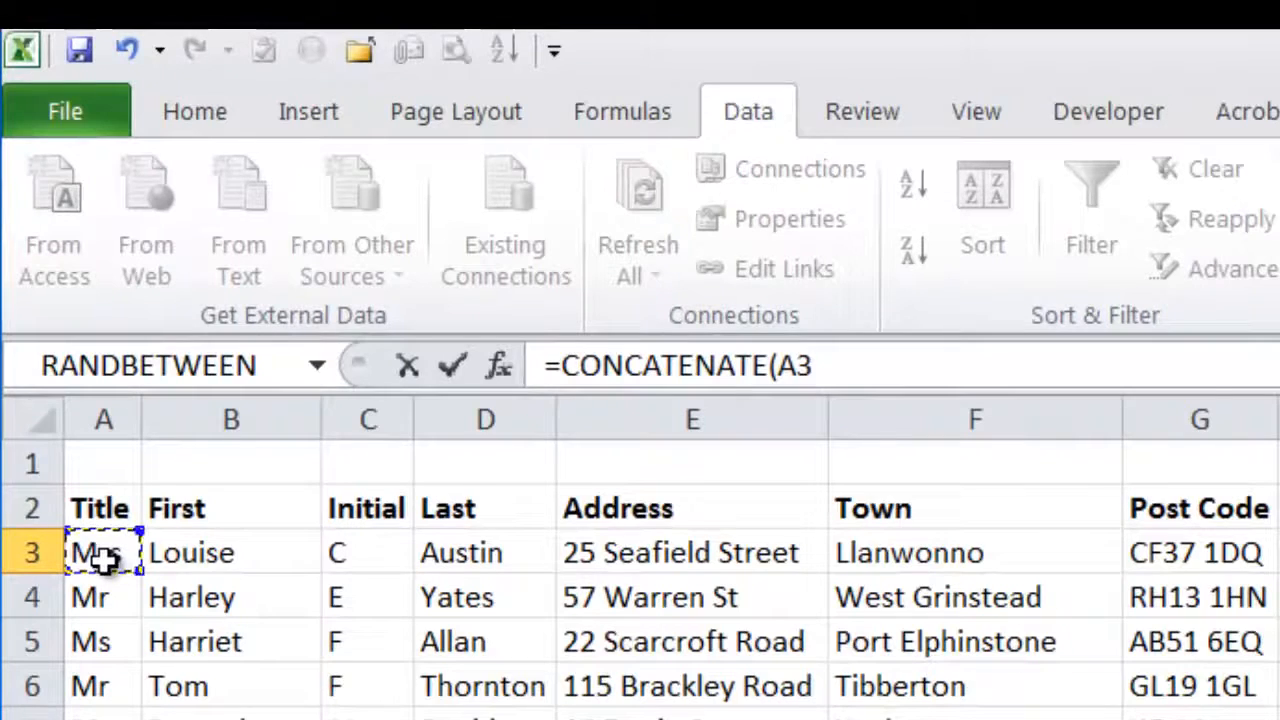
click(232, 552)
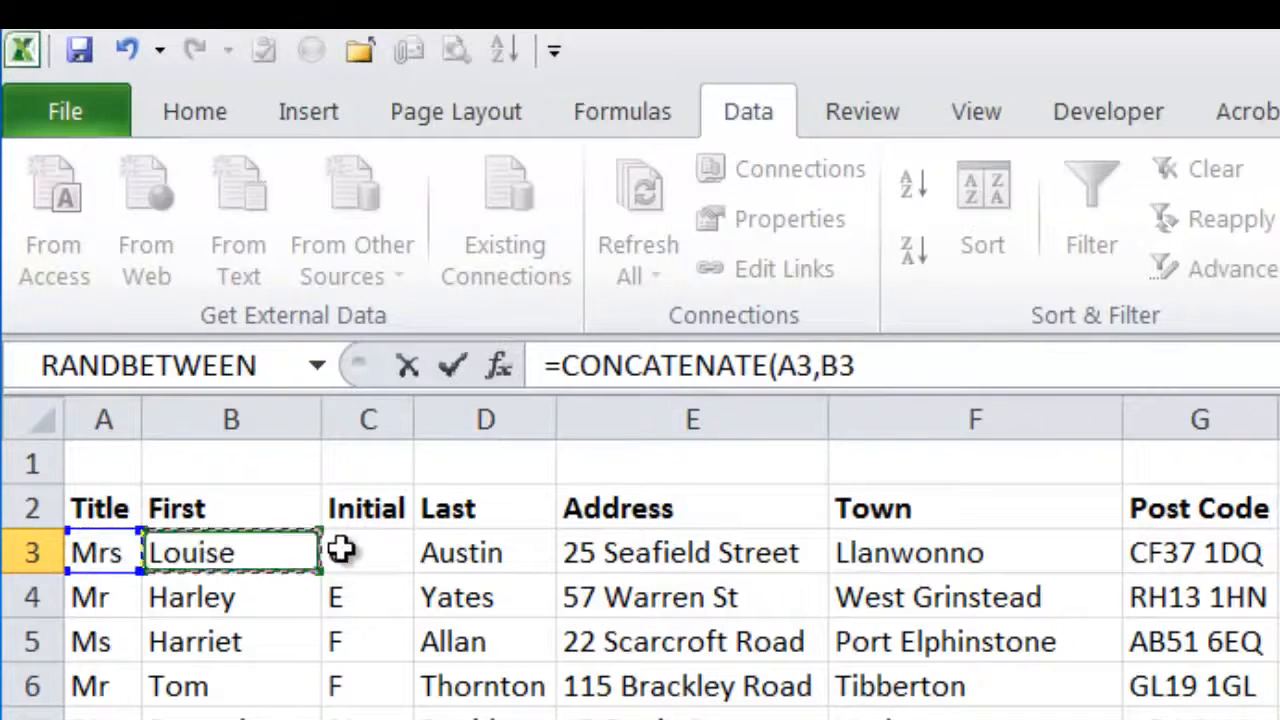
click(366, 552)
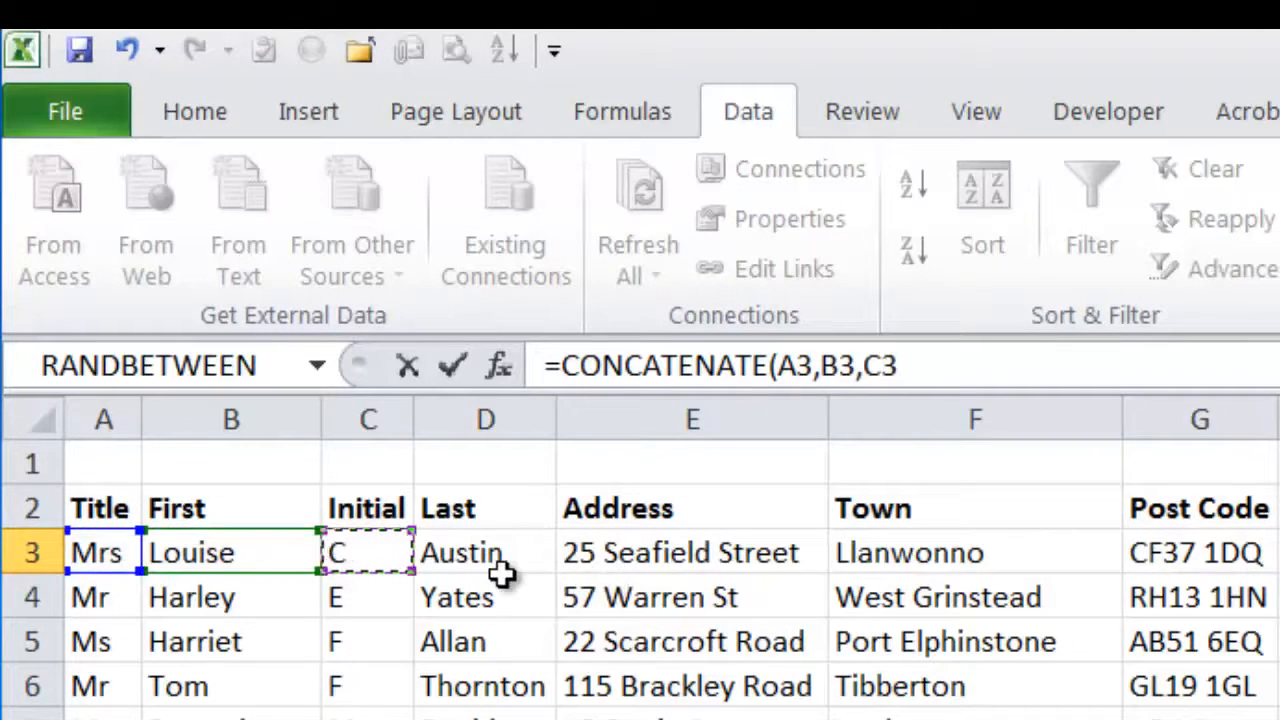
click(482, 552)
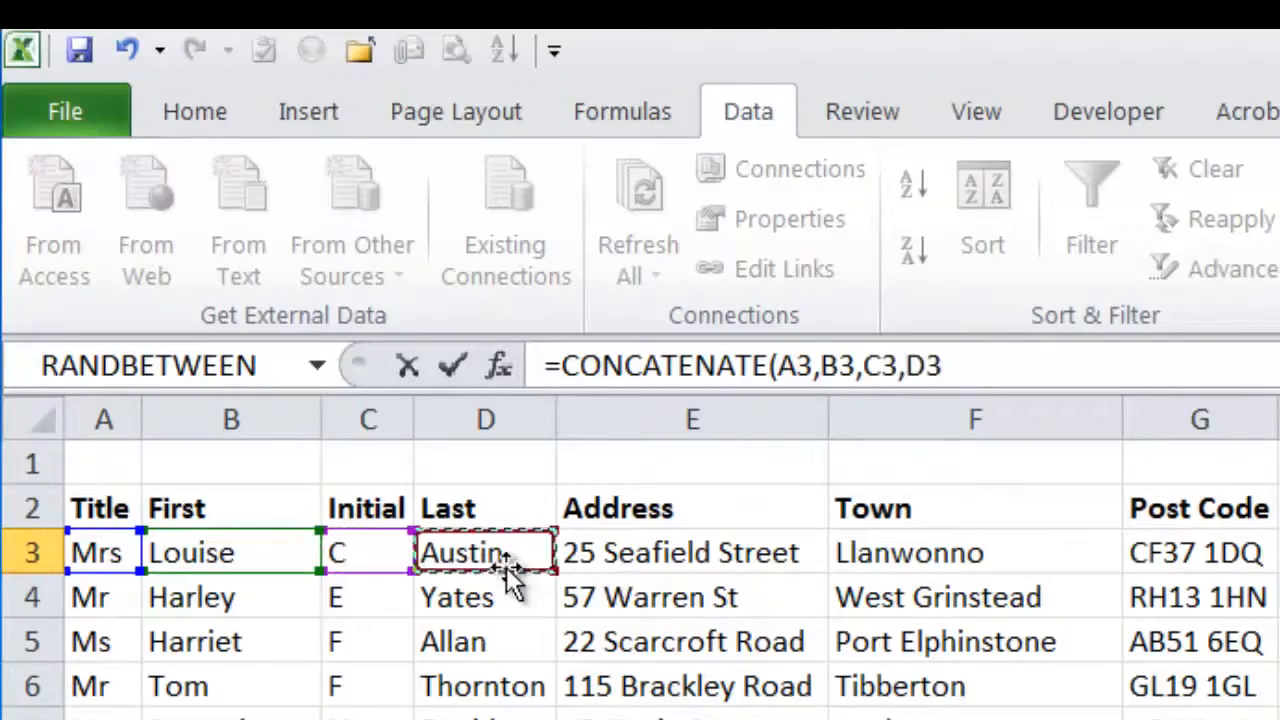
mouse_move(452, 368)
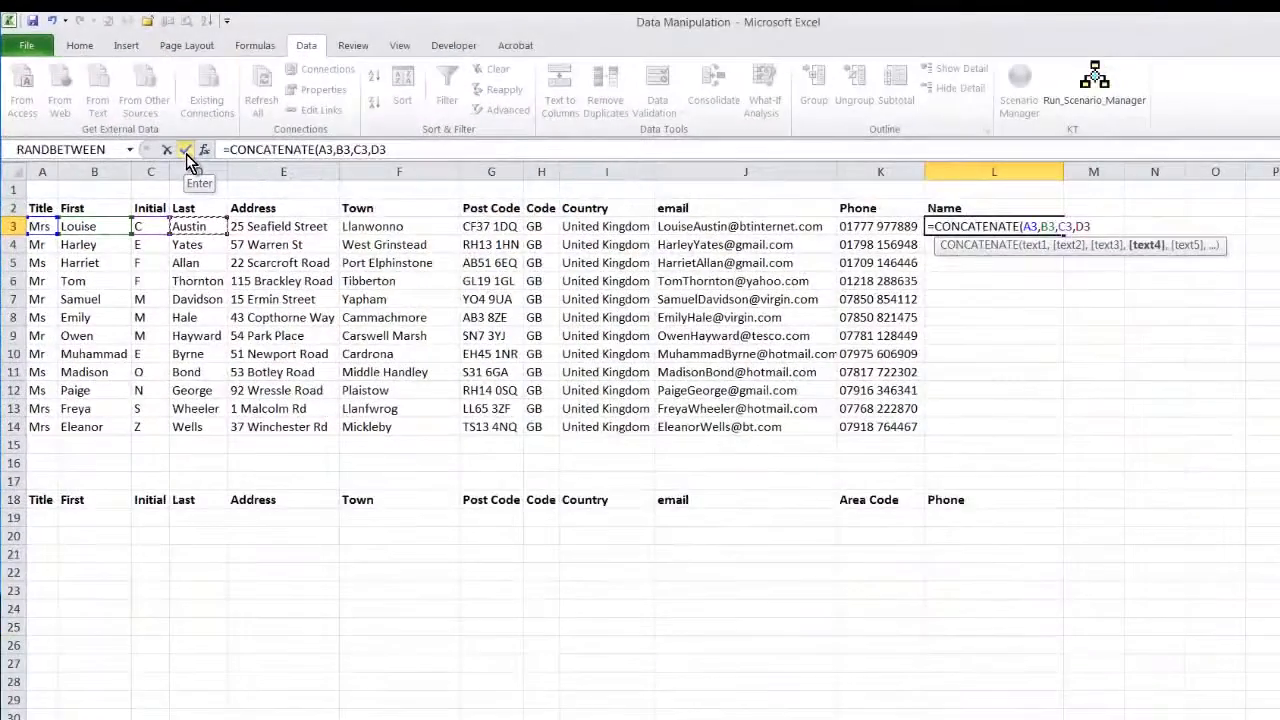
click(184, 148)
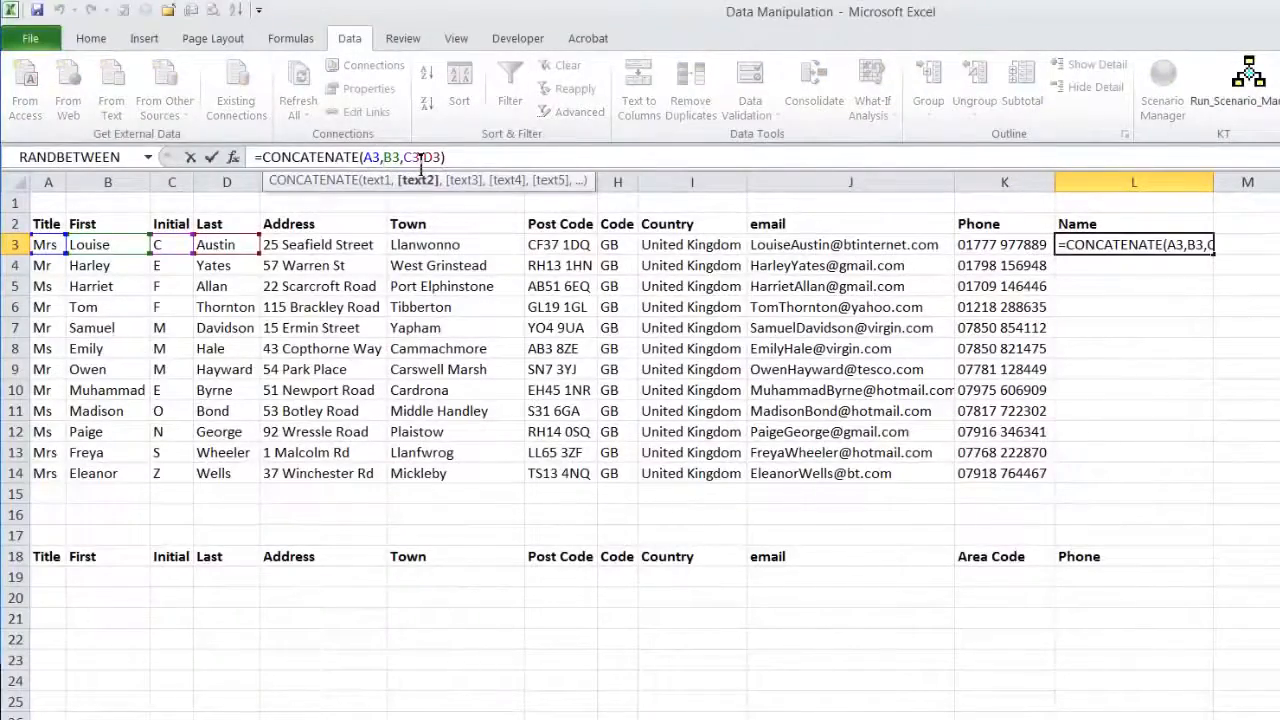
text(," ")
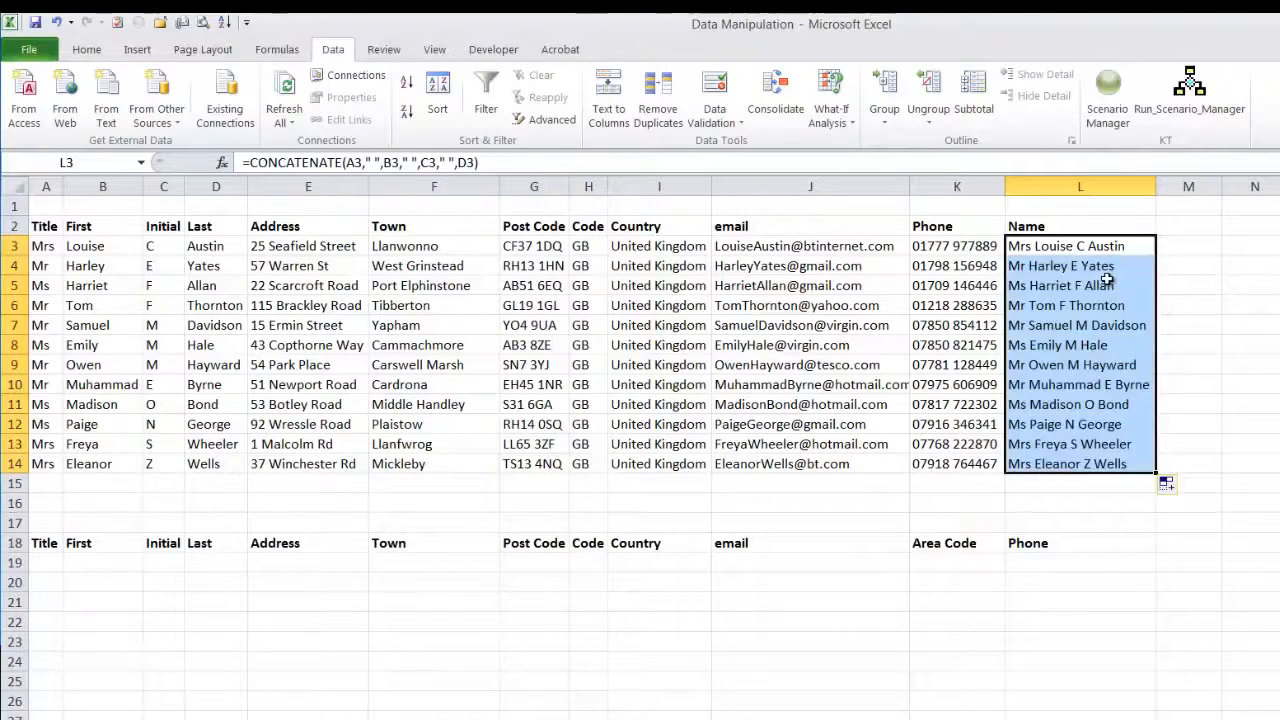
Step: Copy the filled full names in L3:L14 to the clipboard
key(Ctrl+c)
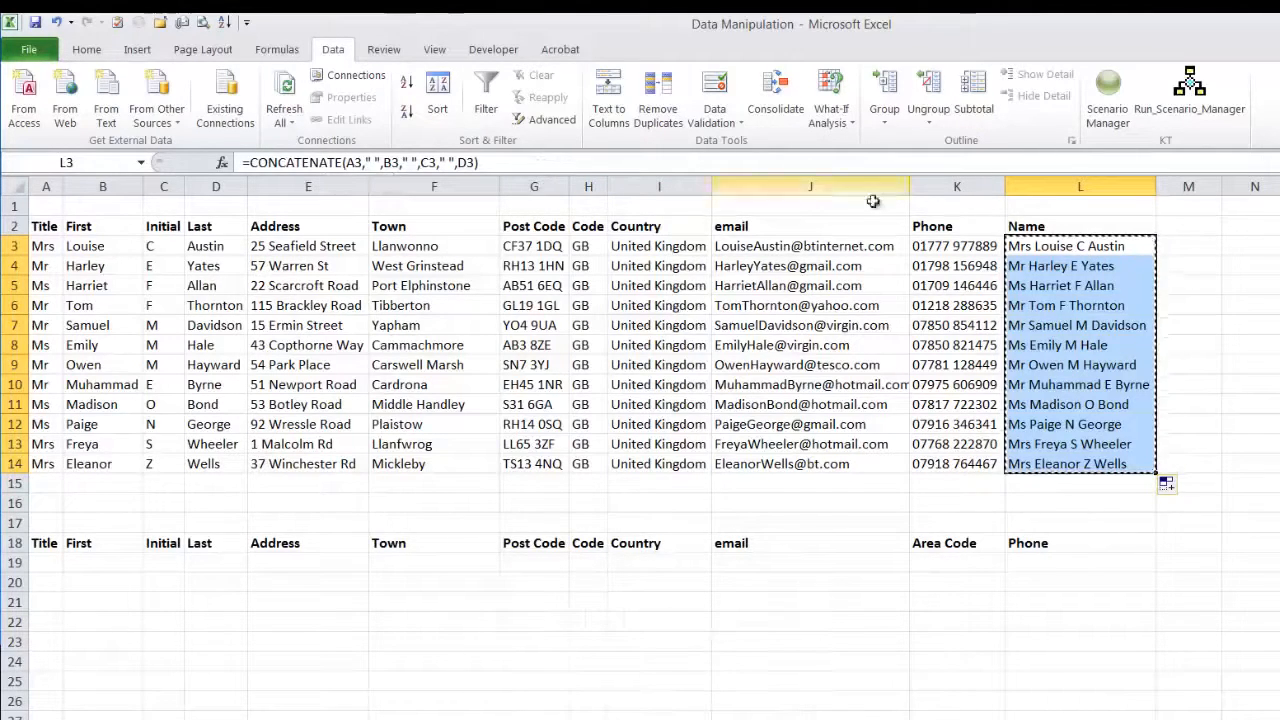
Step: Paste the copied names back as plain values via Home > Paste Values
click(1188, 246)
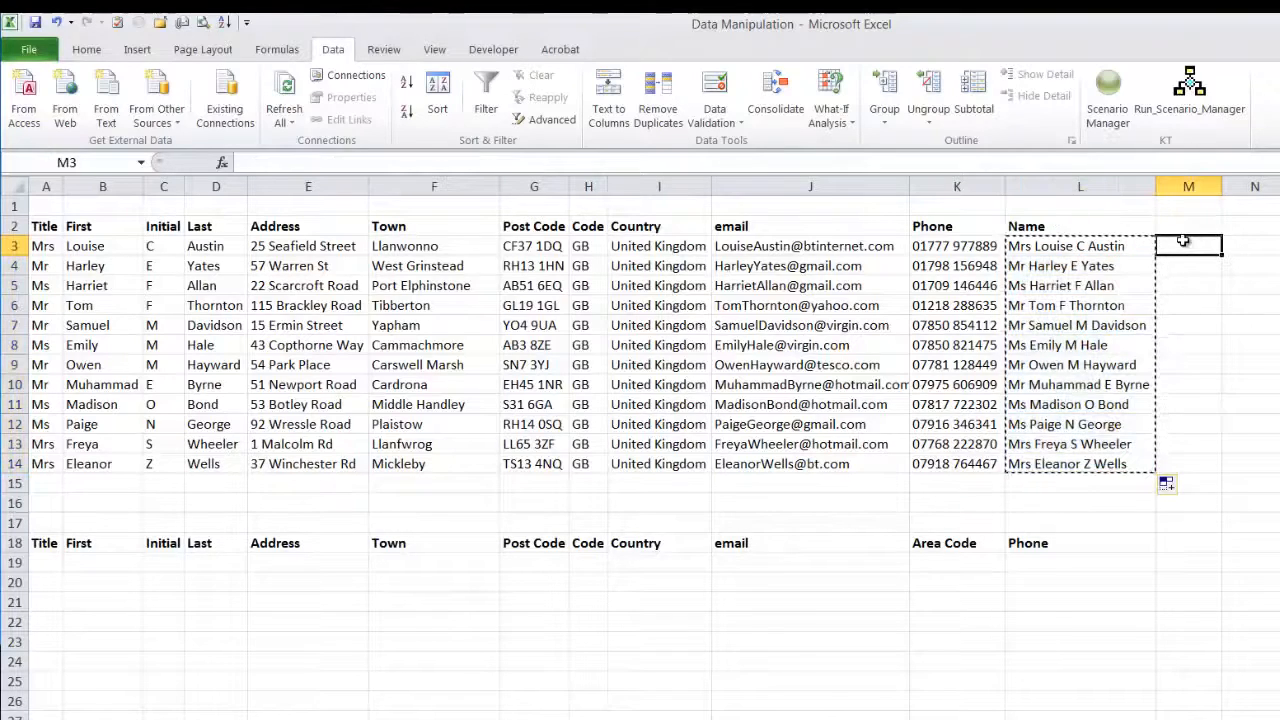
click(86, 48)
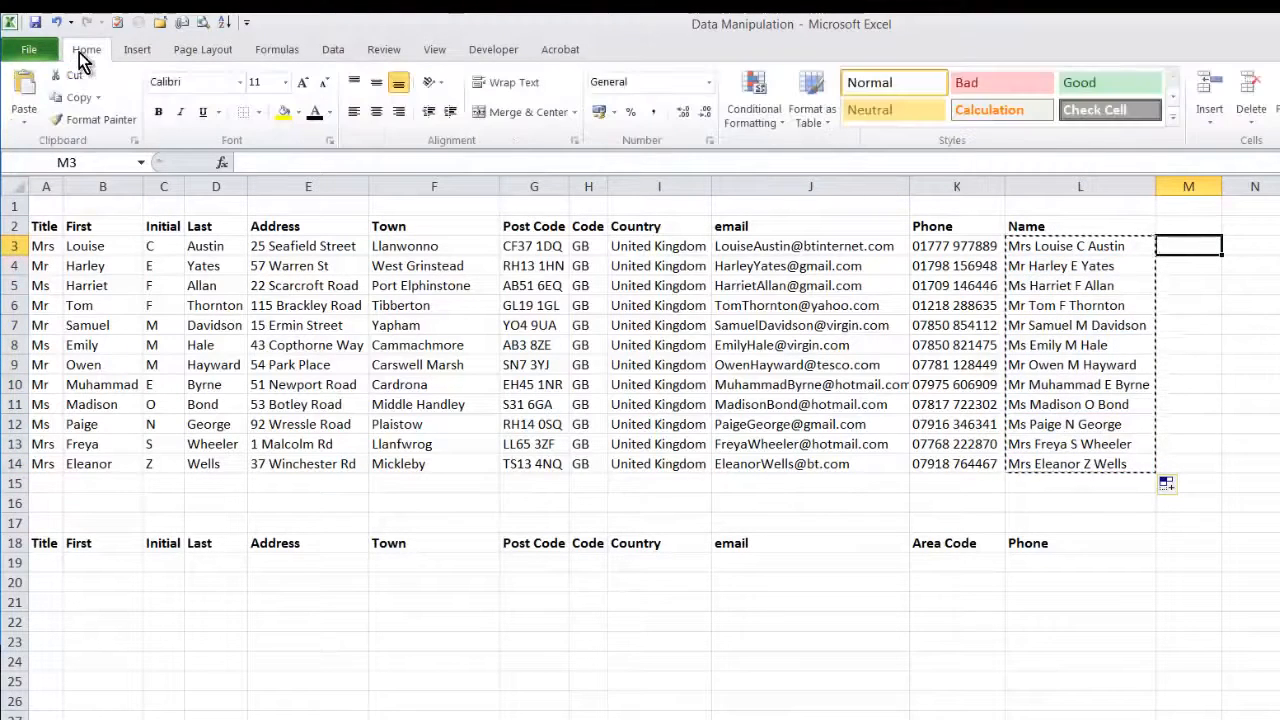
click(22, 96)
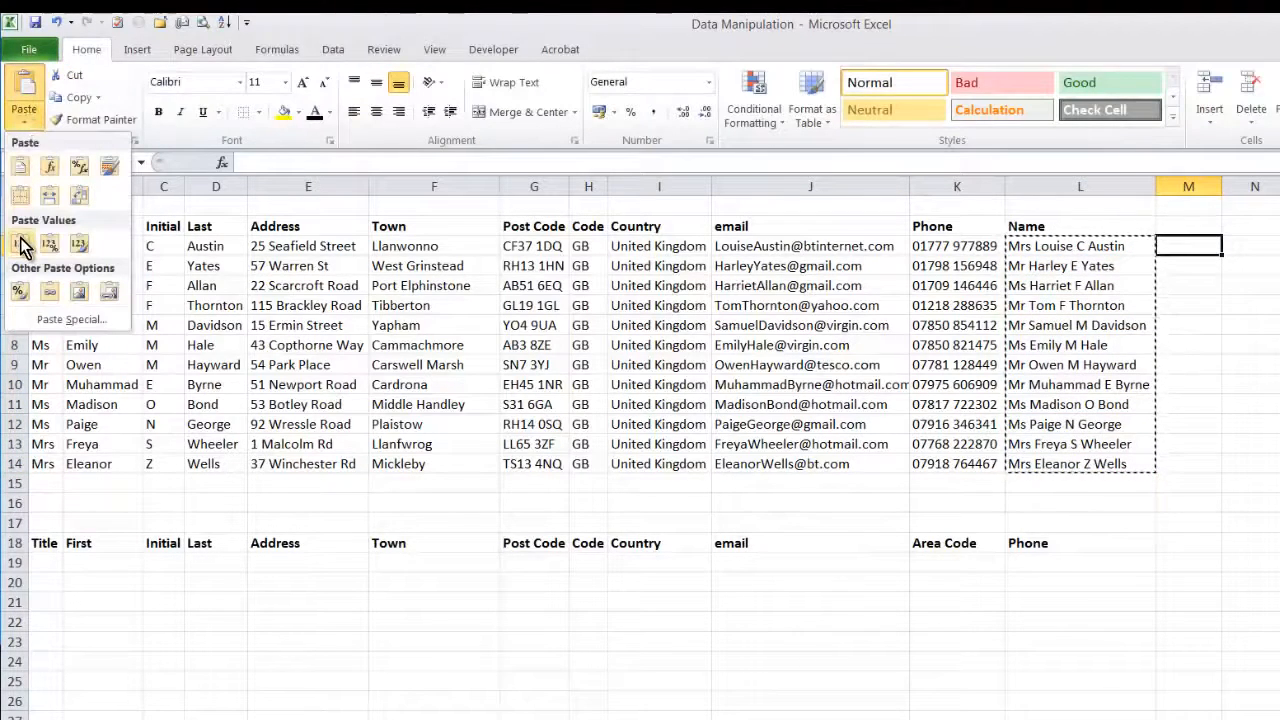
click(20, 244)
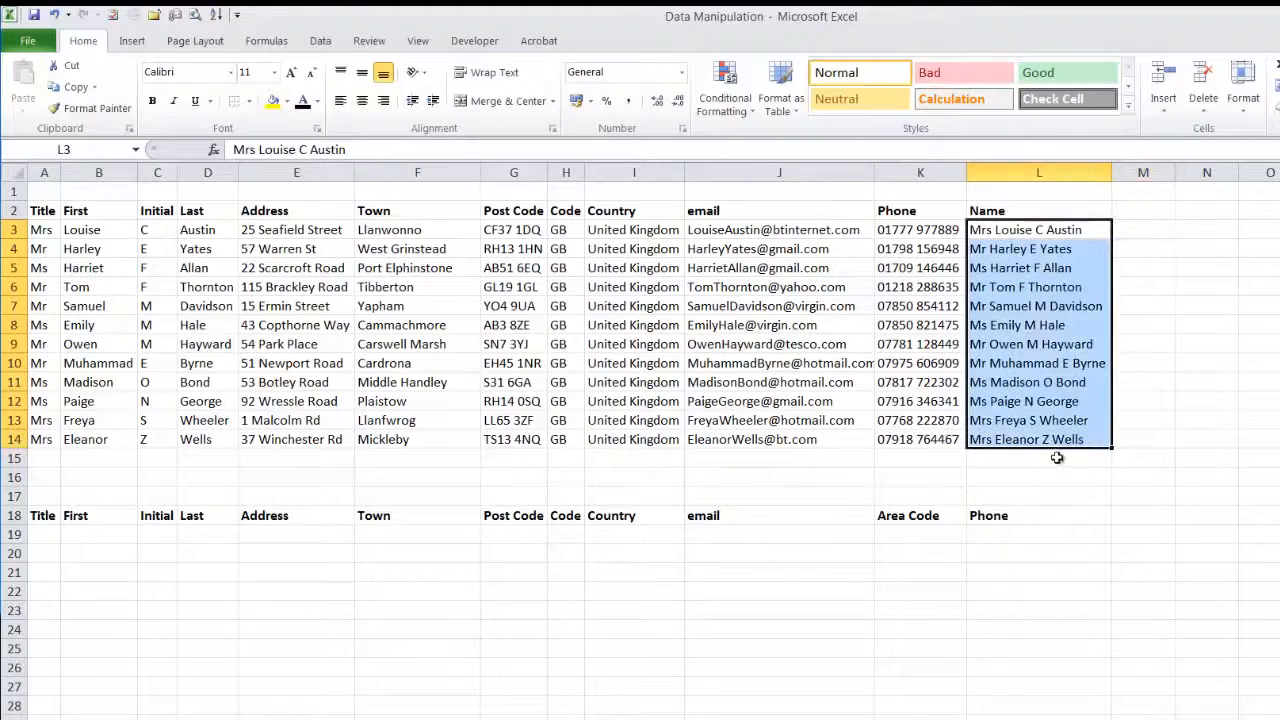
mouse_move(884, 492)
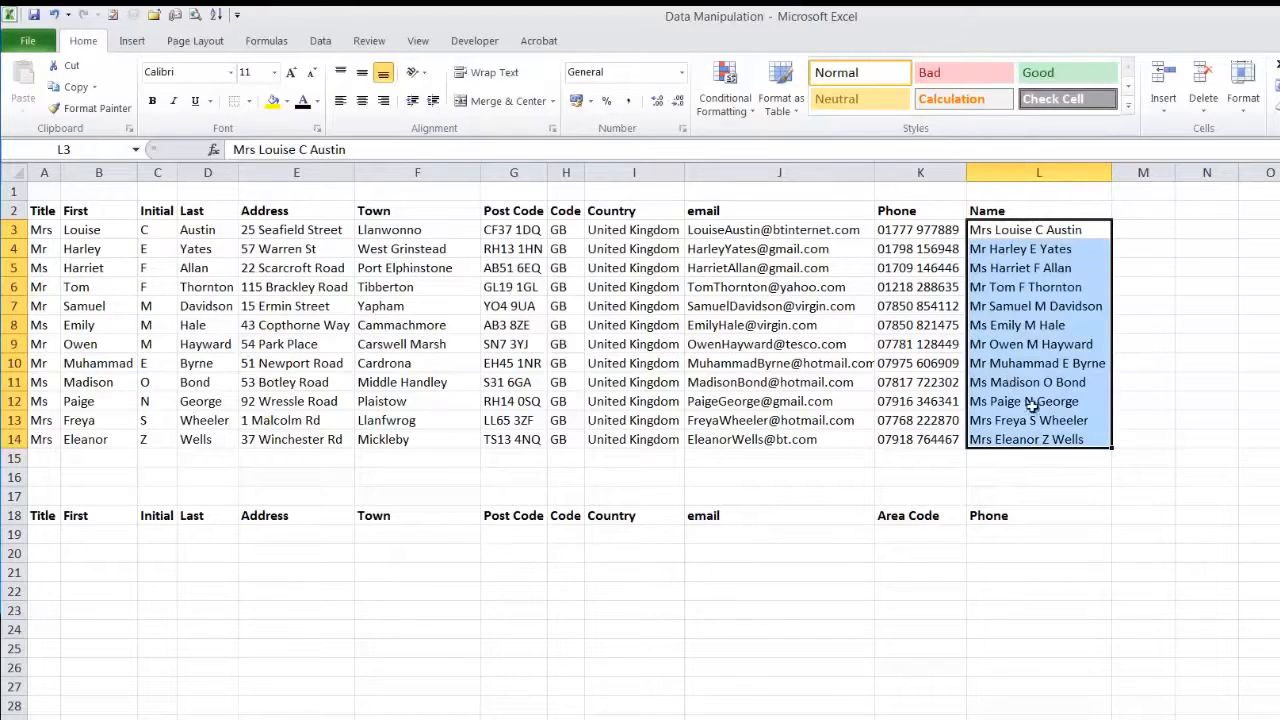
mouse_move(1030, 430)
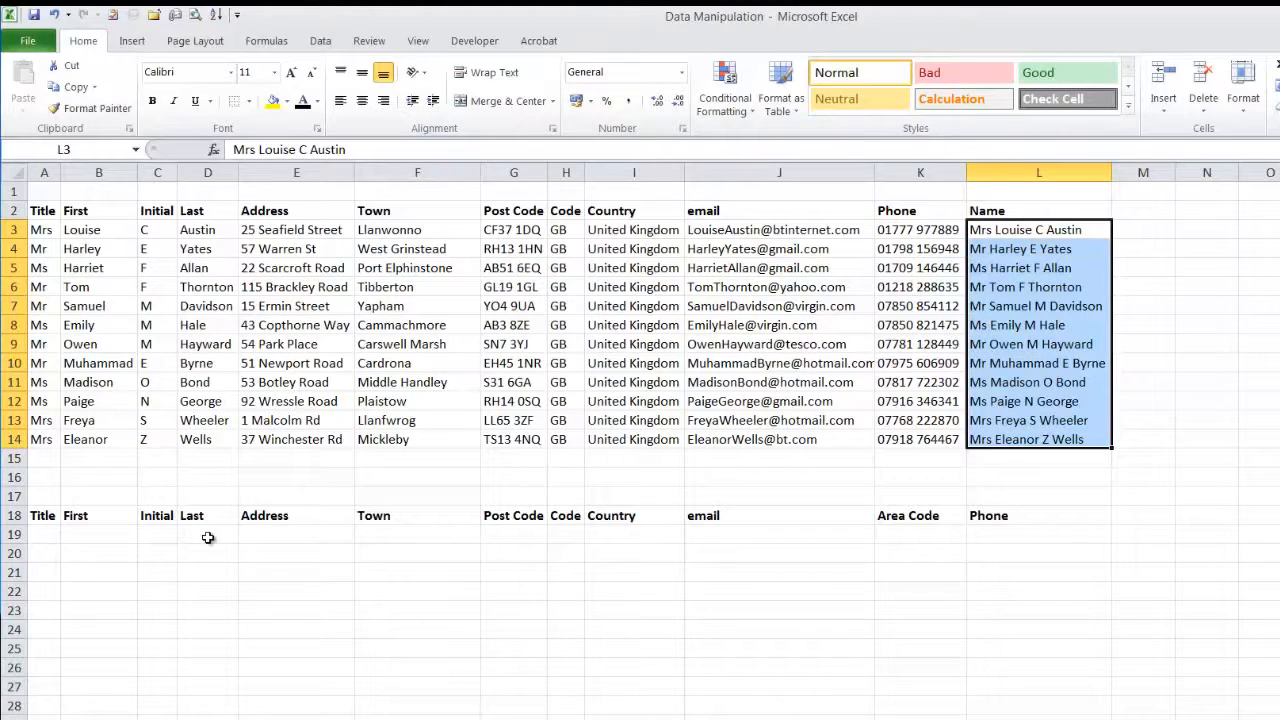
mouse_move(334, 48)
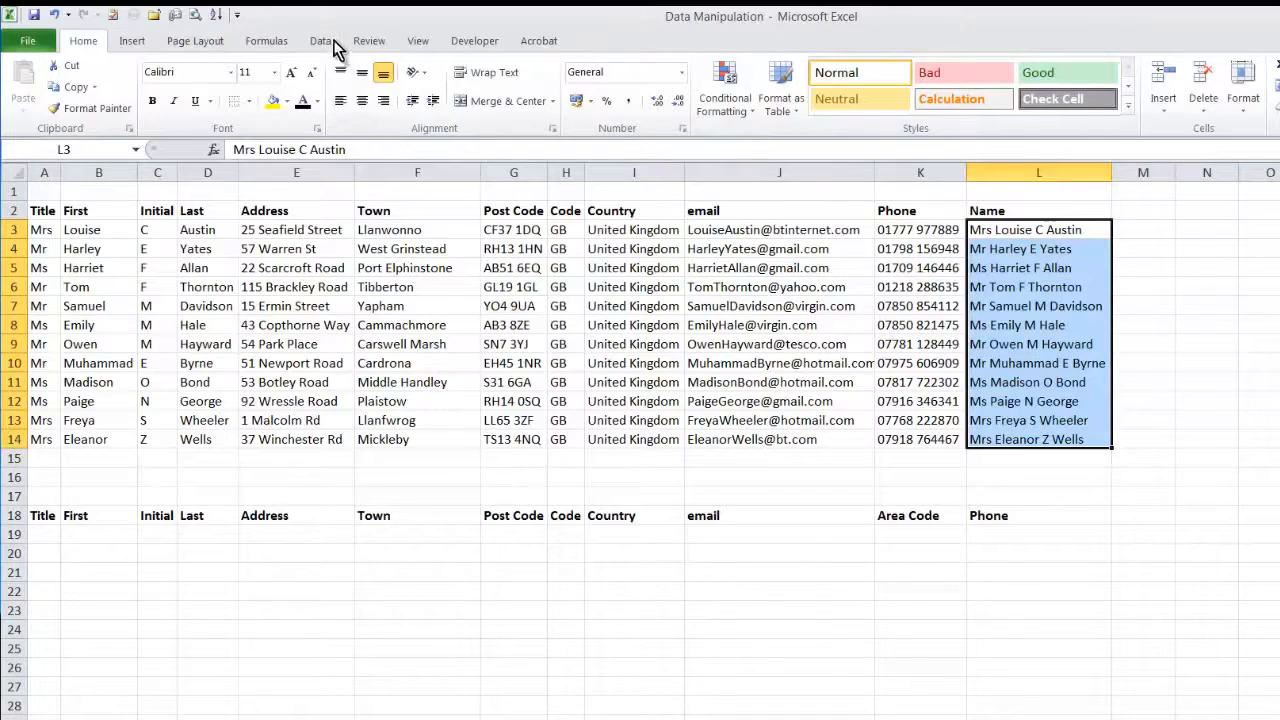
Step: Launch Text to Columns from the Data tab for the selected names in L3:L14
click(320, 40)
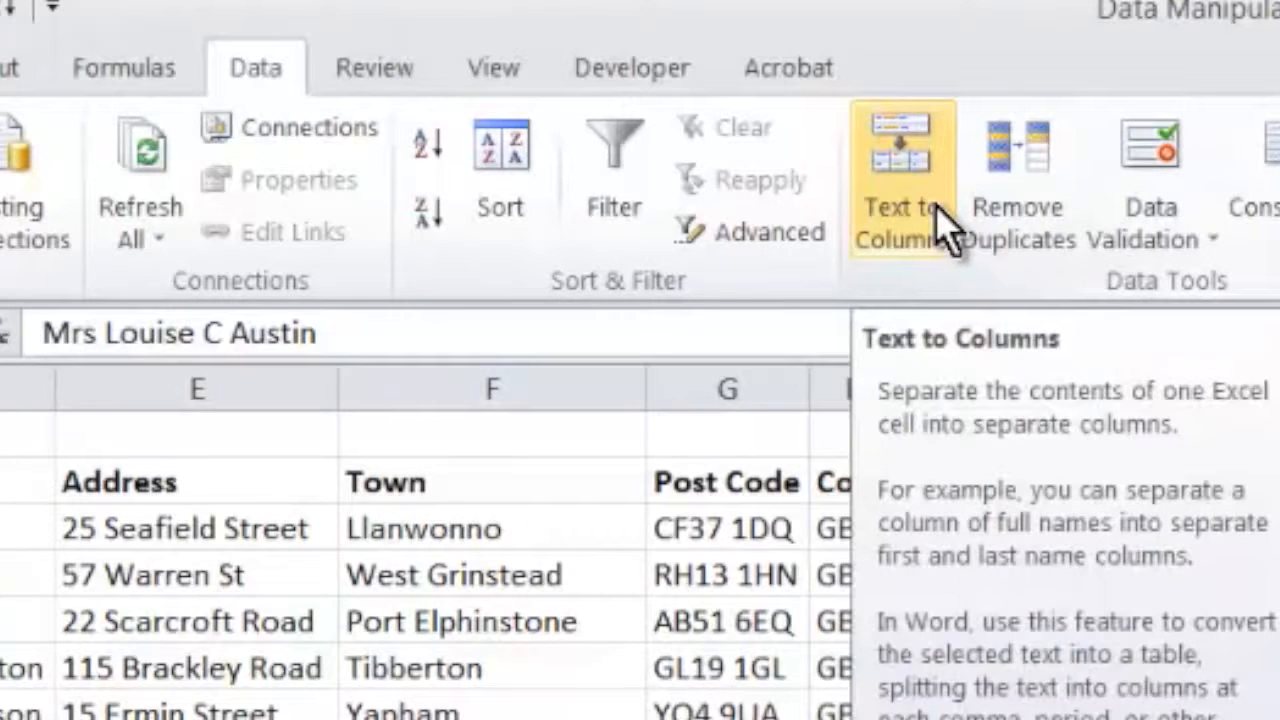
click(892, 160)
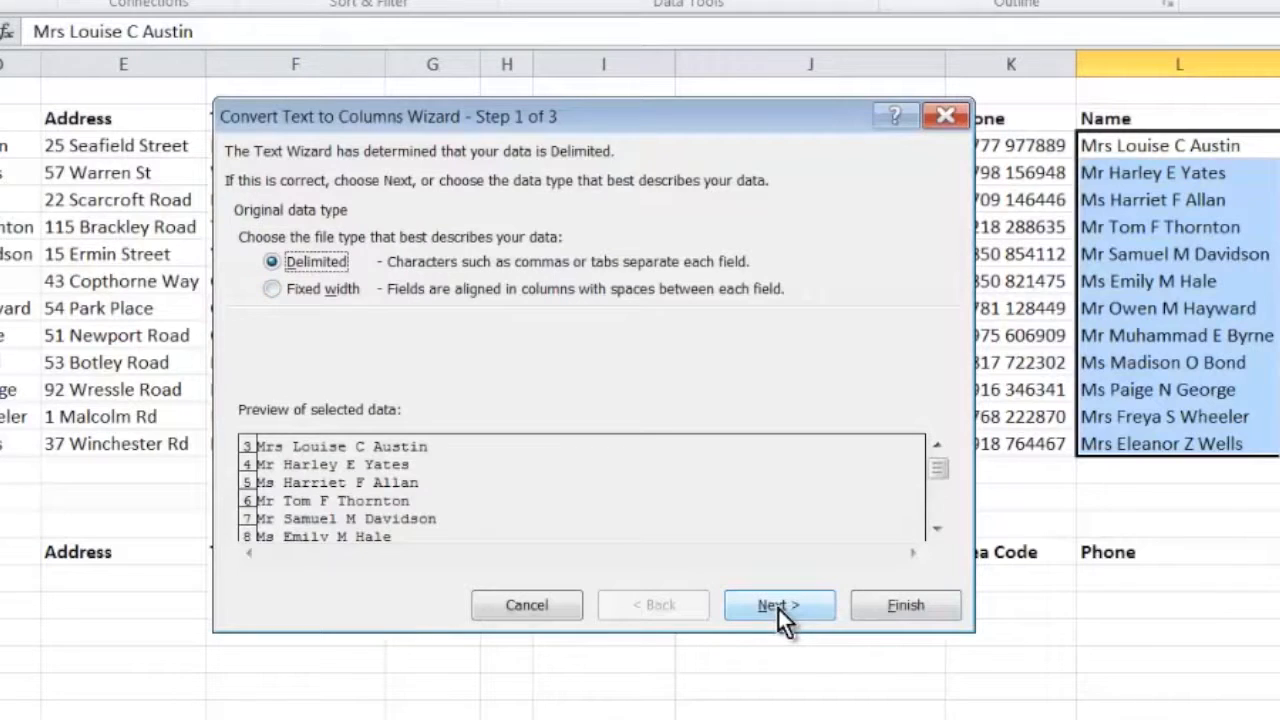
Step: Split the names as delimited data on spaces and finish into the lower table at $A$19
click(780, 604)
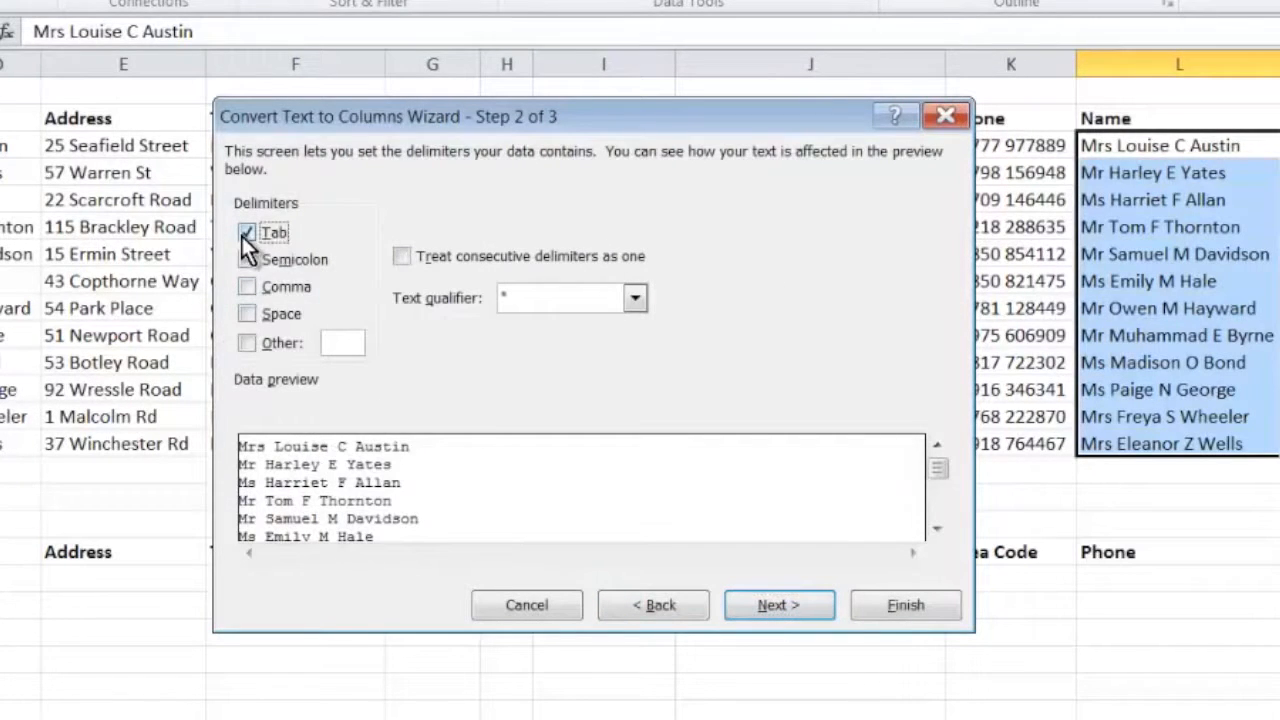
click(248, 312)
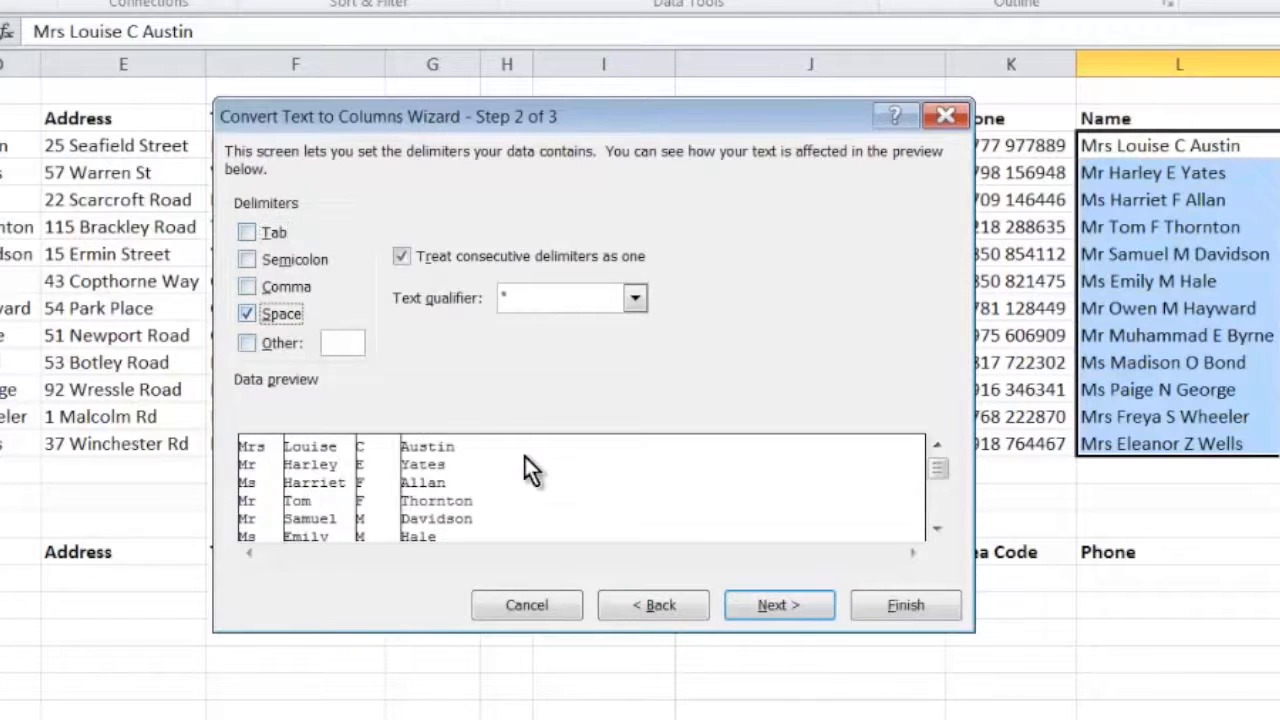
mouse_move(372, 482)
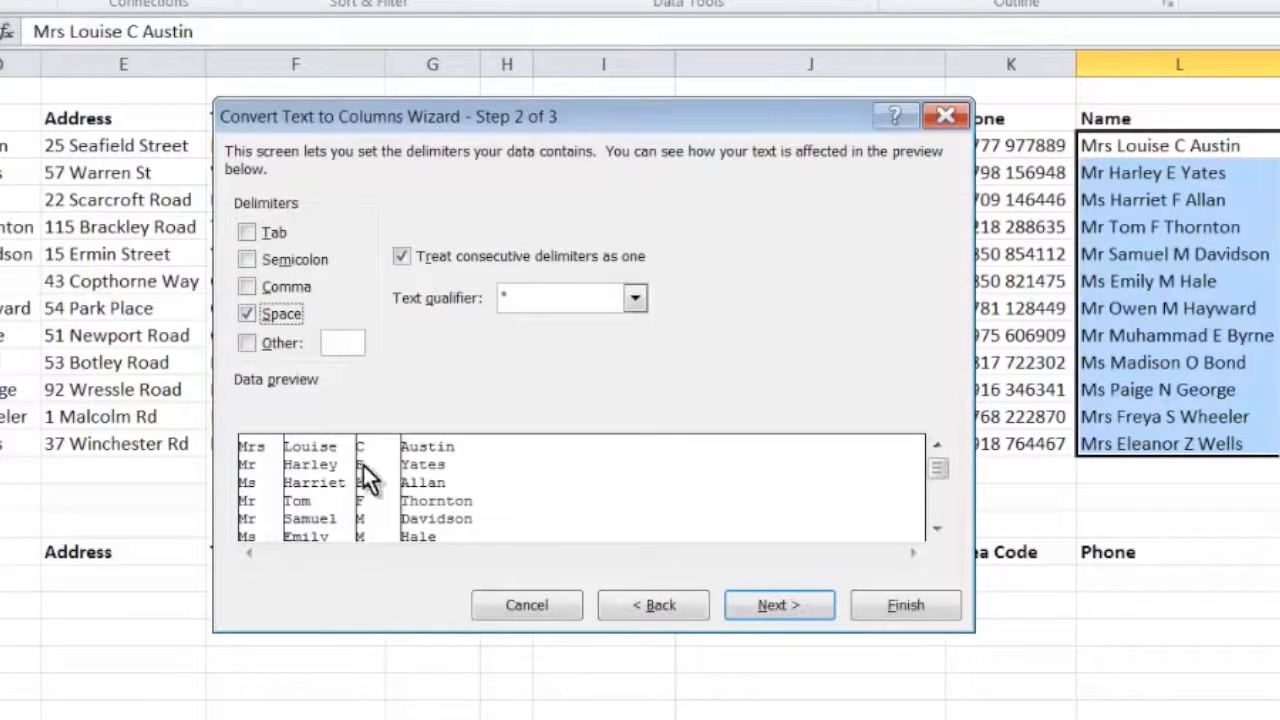
mouse_move(416, 544)
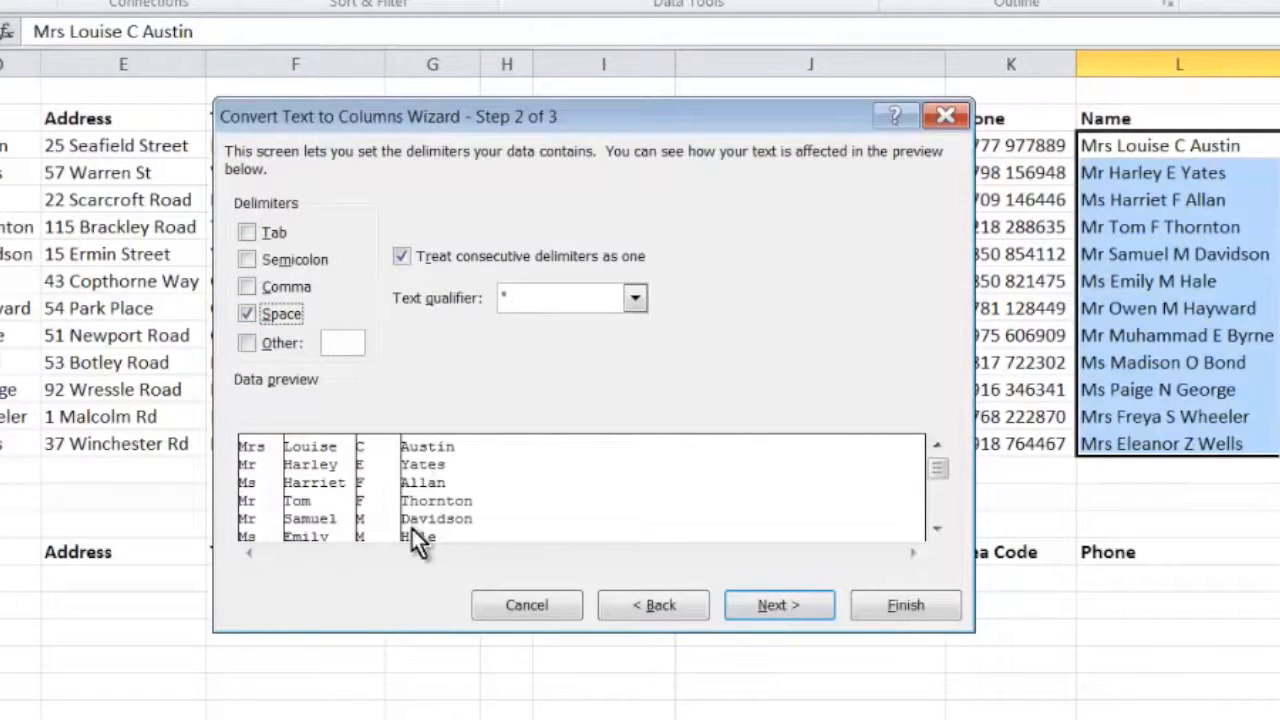
click(780, 604)
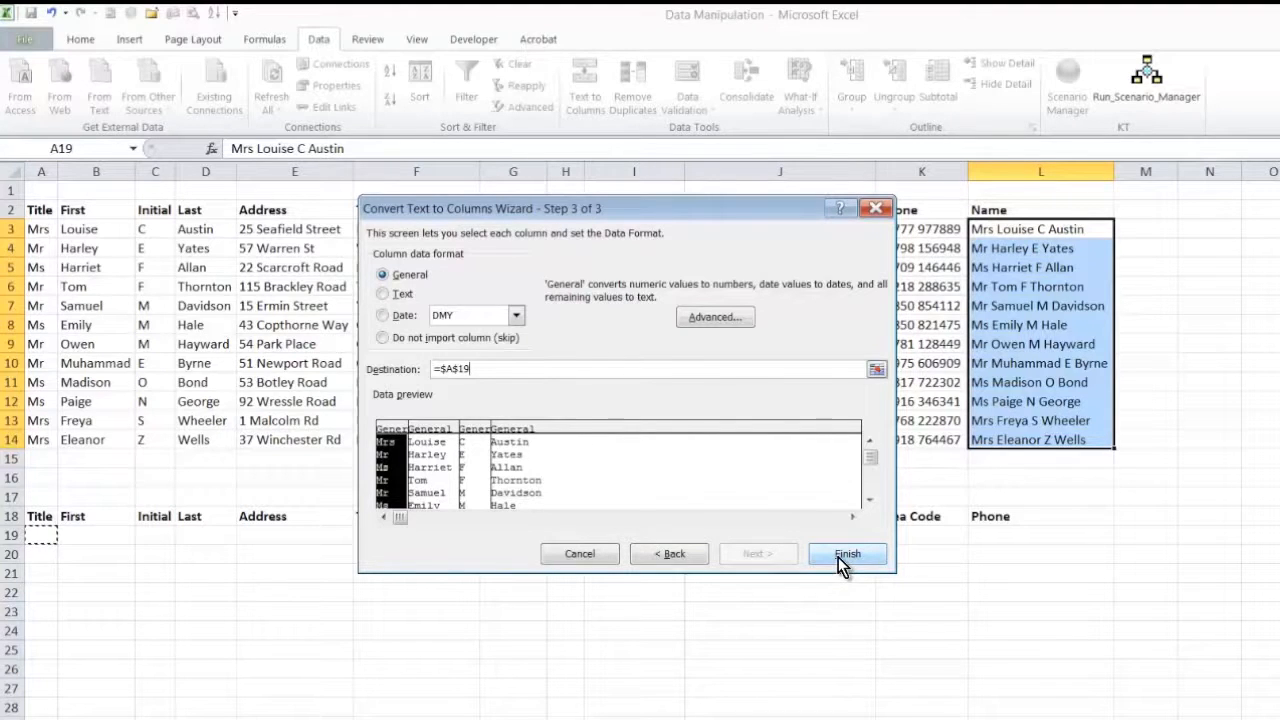
click(848, 554)
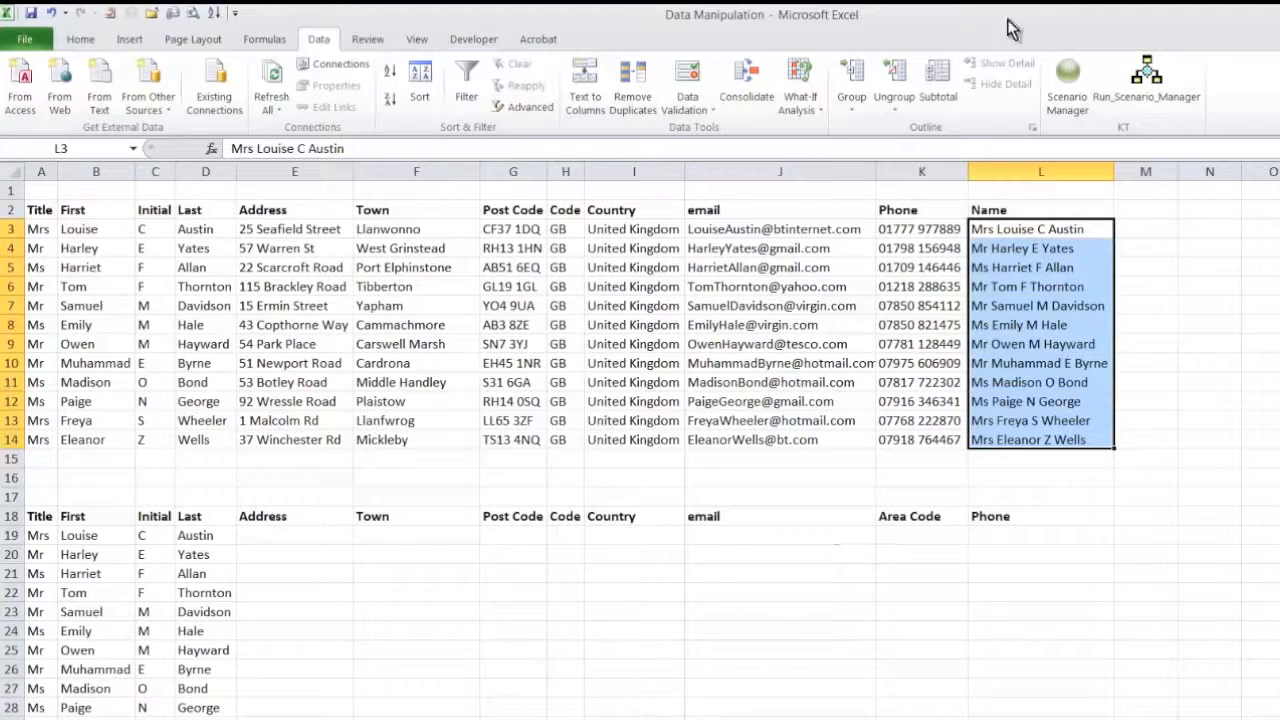
Step: Select the phone numbers K3:K14 and start Text to Columns on them
click(920, 228)
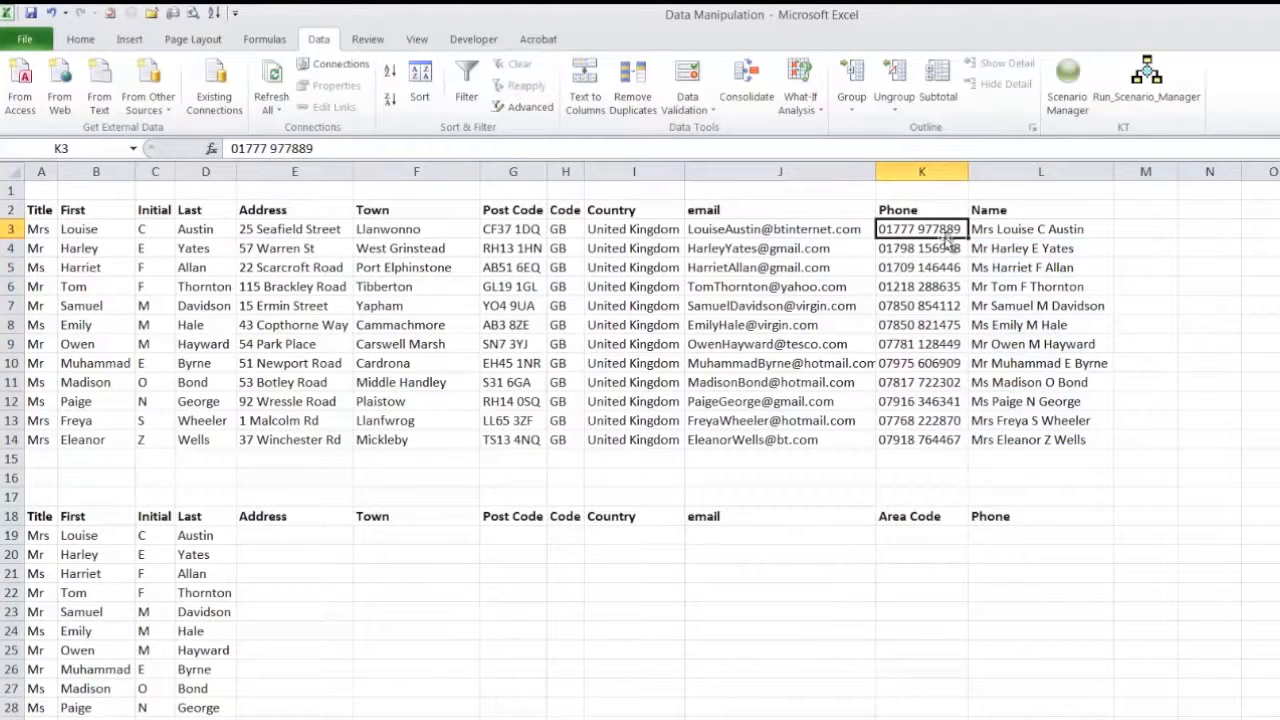
mouse_move(1064, 564)
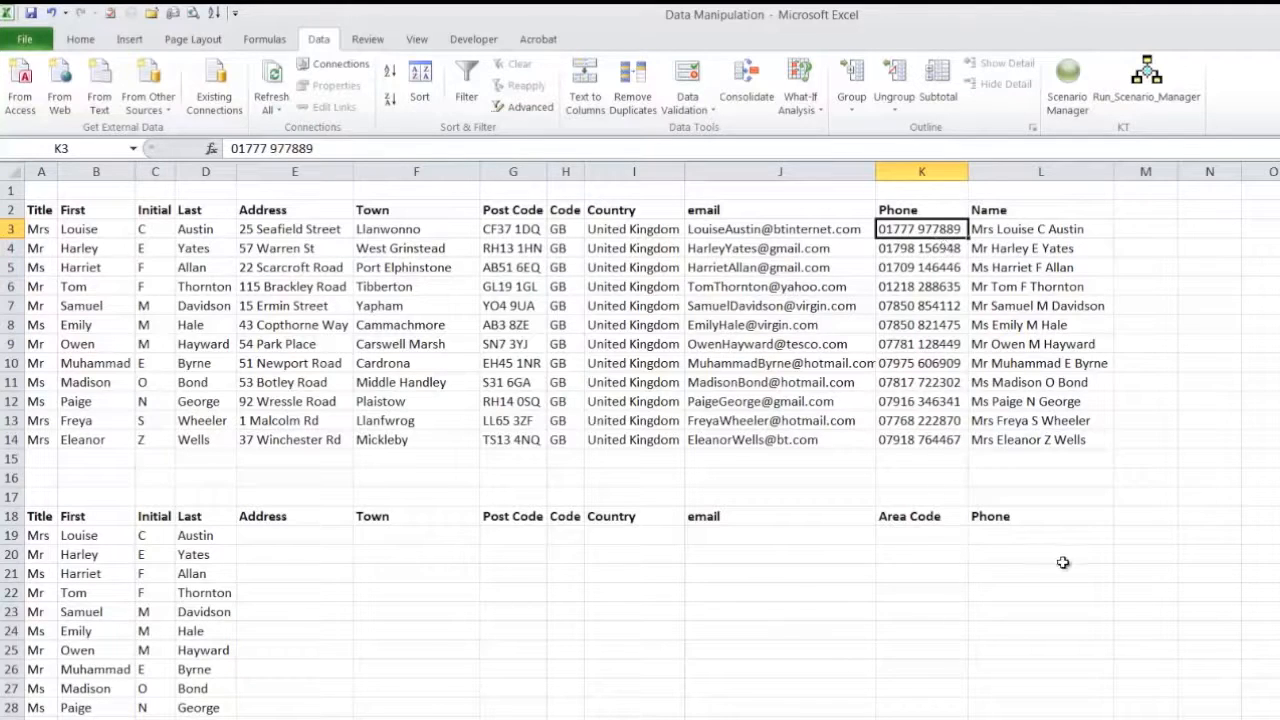
drag(920, 228, 920, 382)
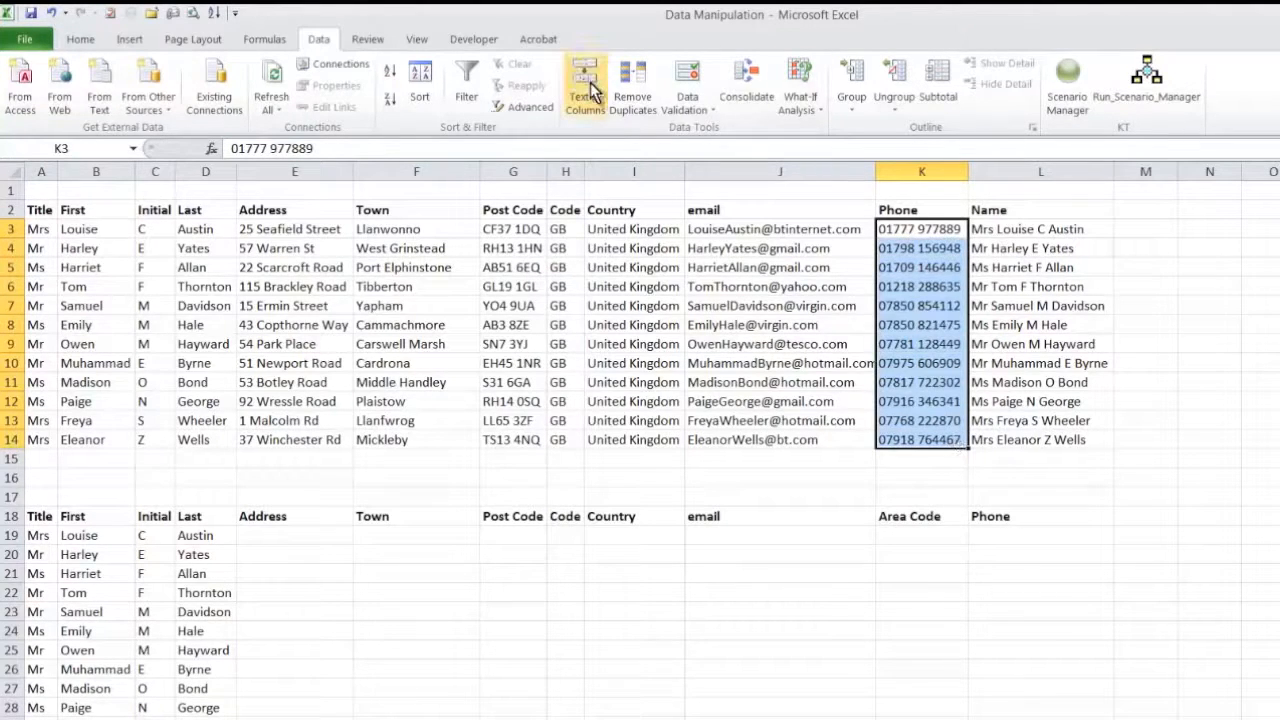
click(584, 84)
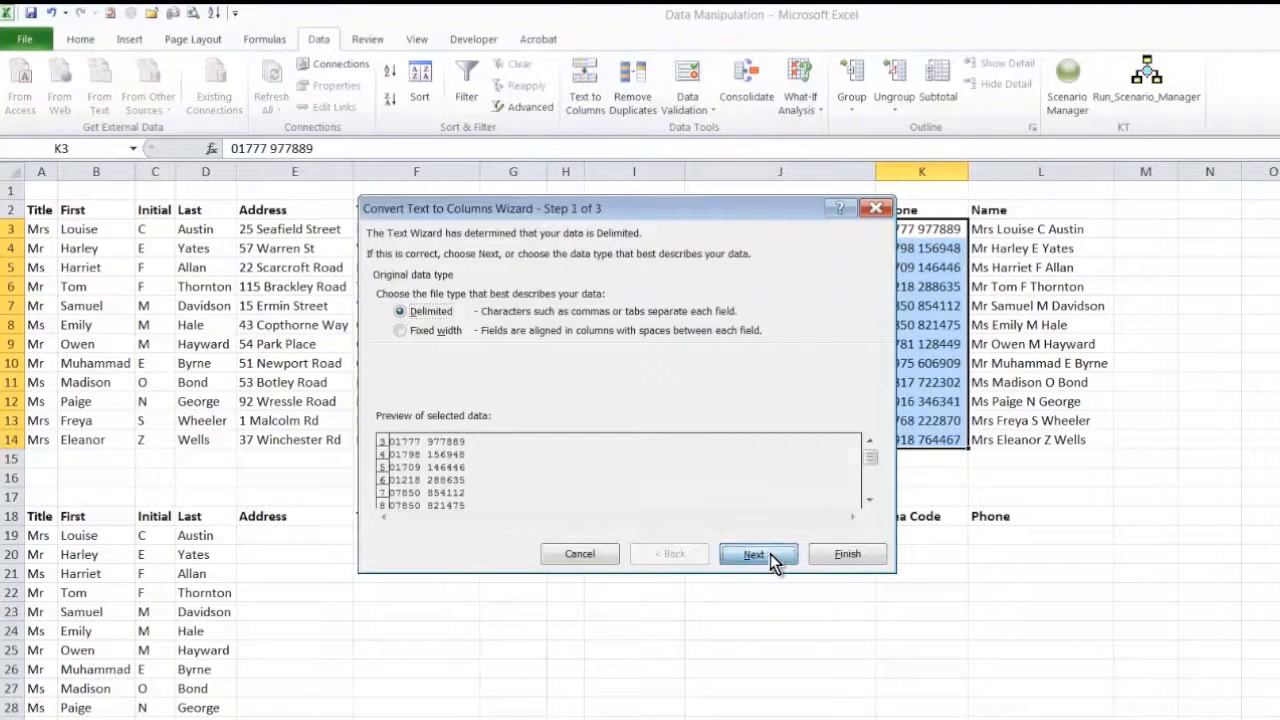
Step: Split the phone numbers on spaces with destination $K$19 and finish
click(758, 554)
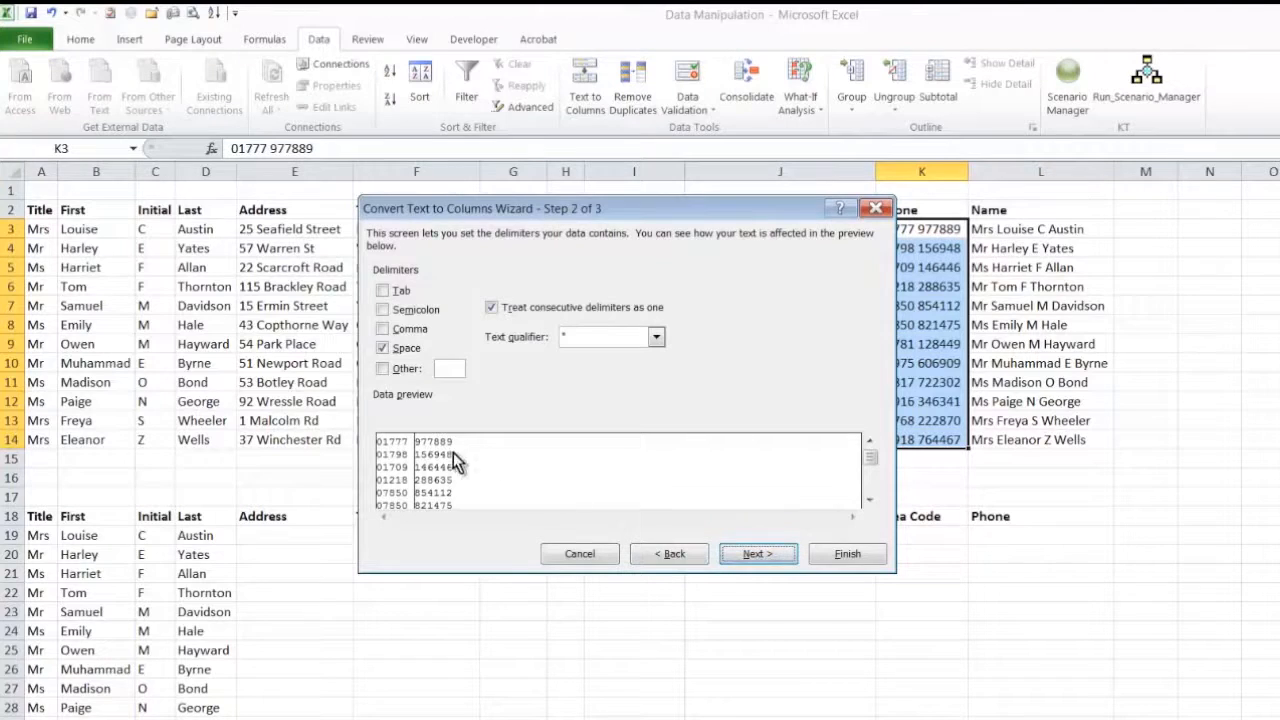
mouse_move(728, 576)
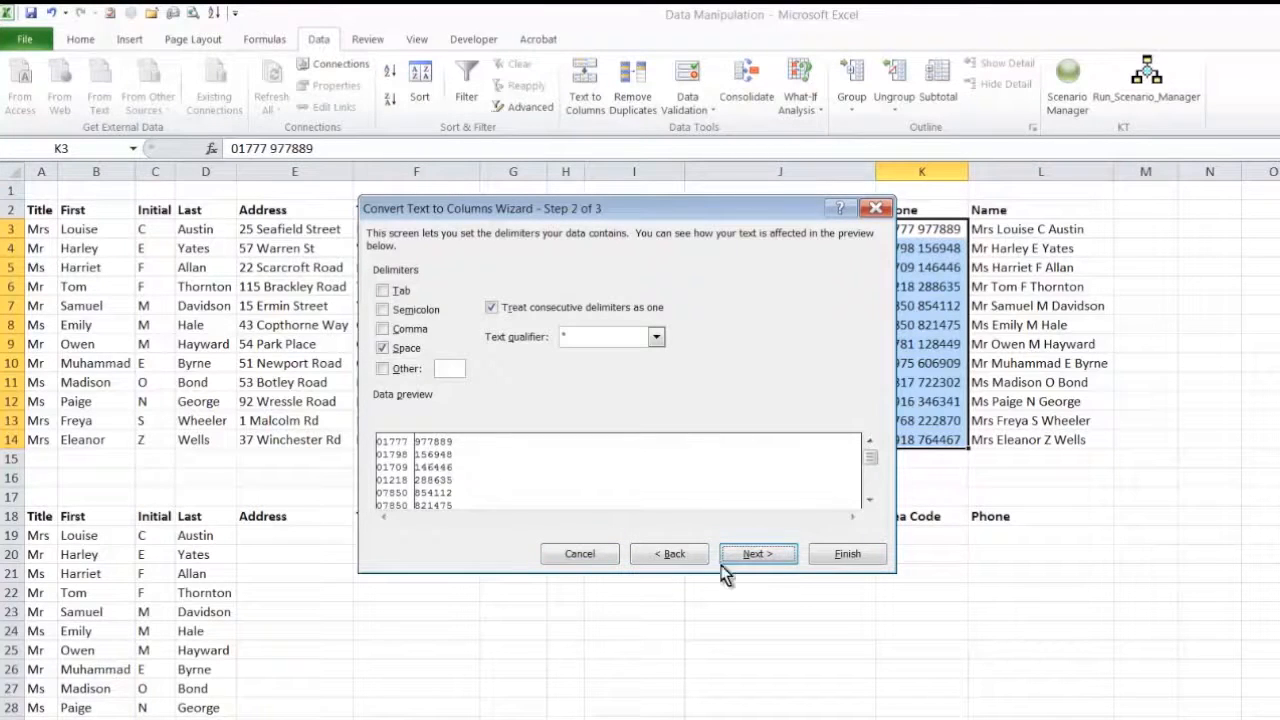
click(758, 554)
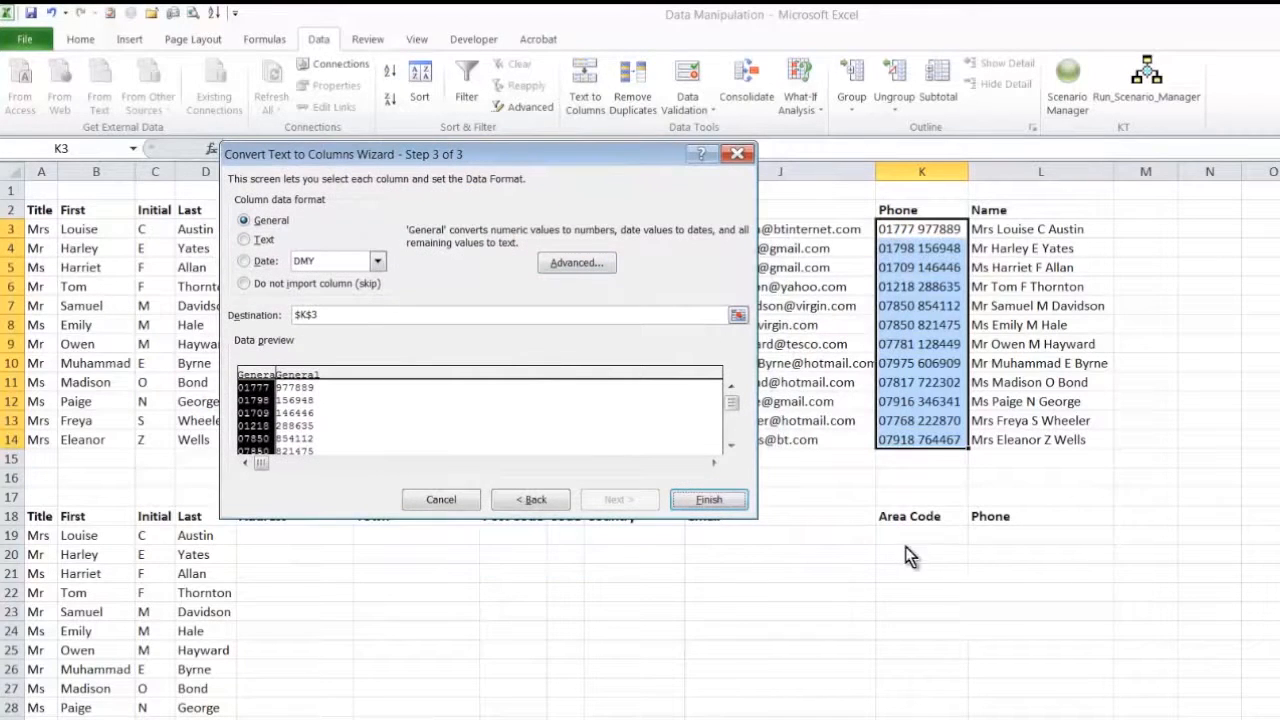
mouse_move(910, 550)
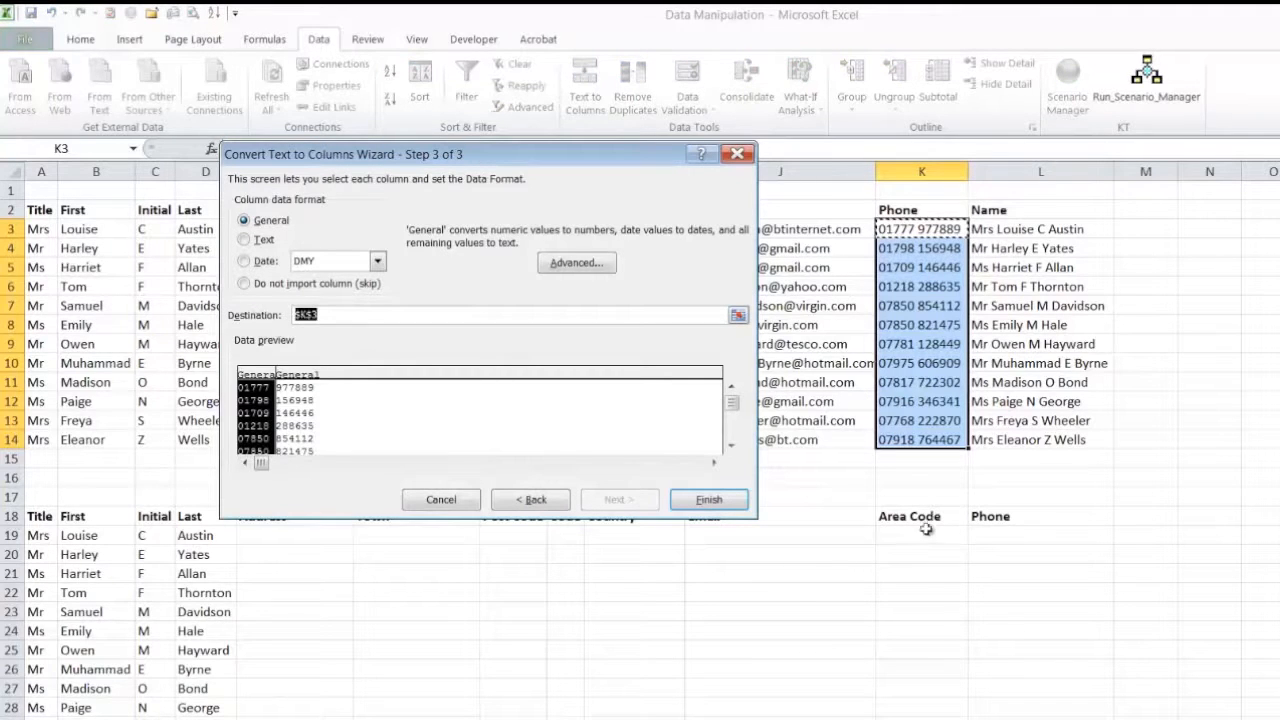
click(922, 536)
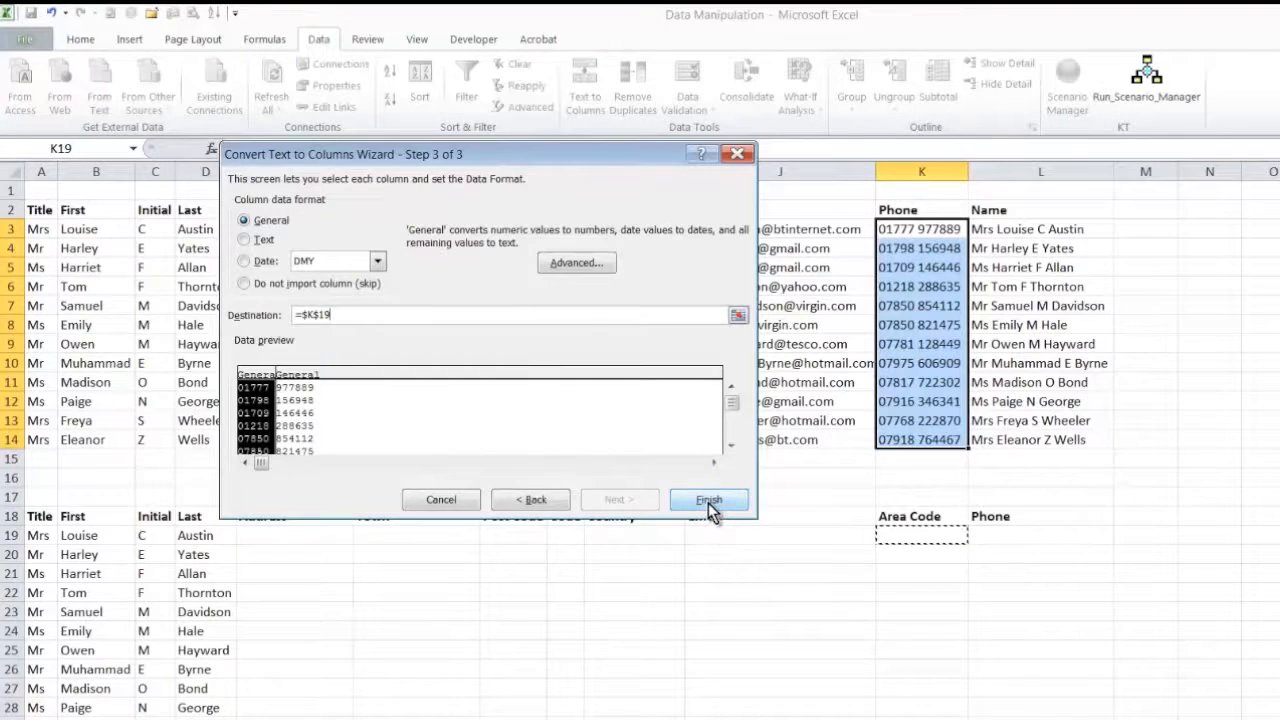
click(708, 500)
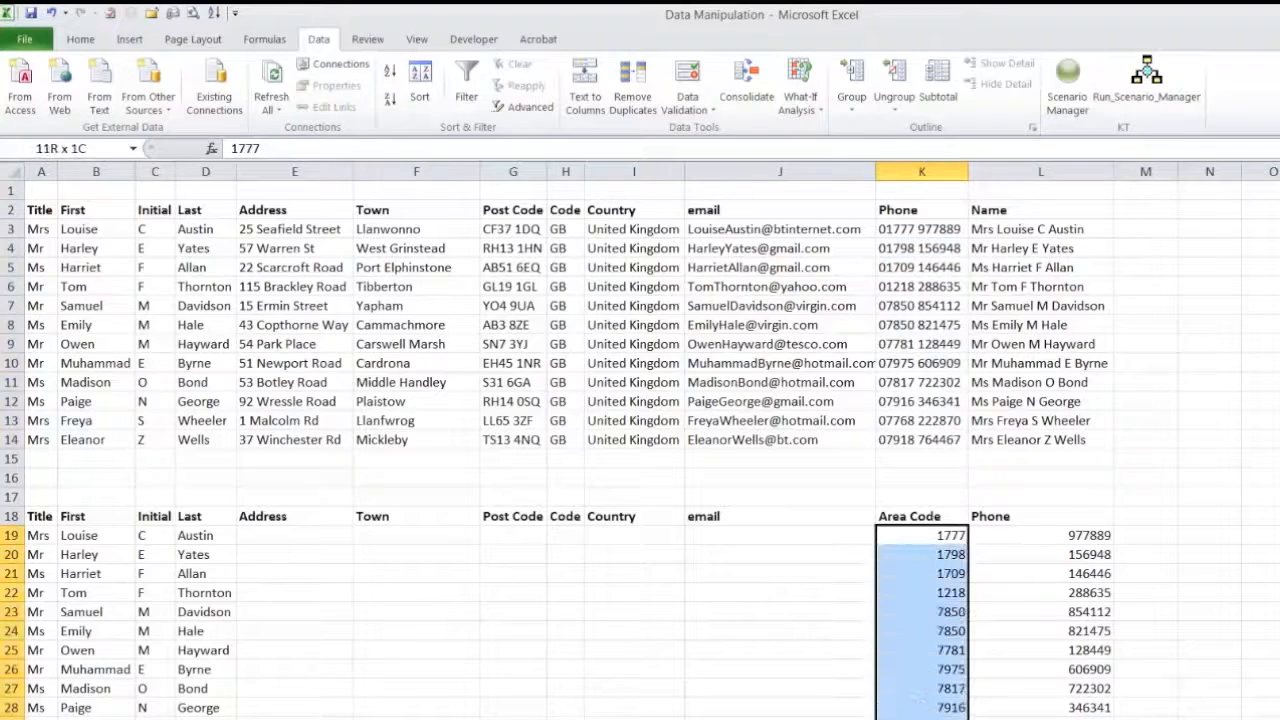
click(920, 536)
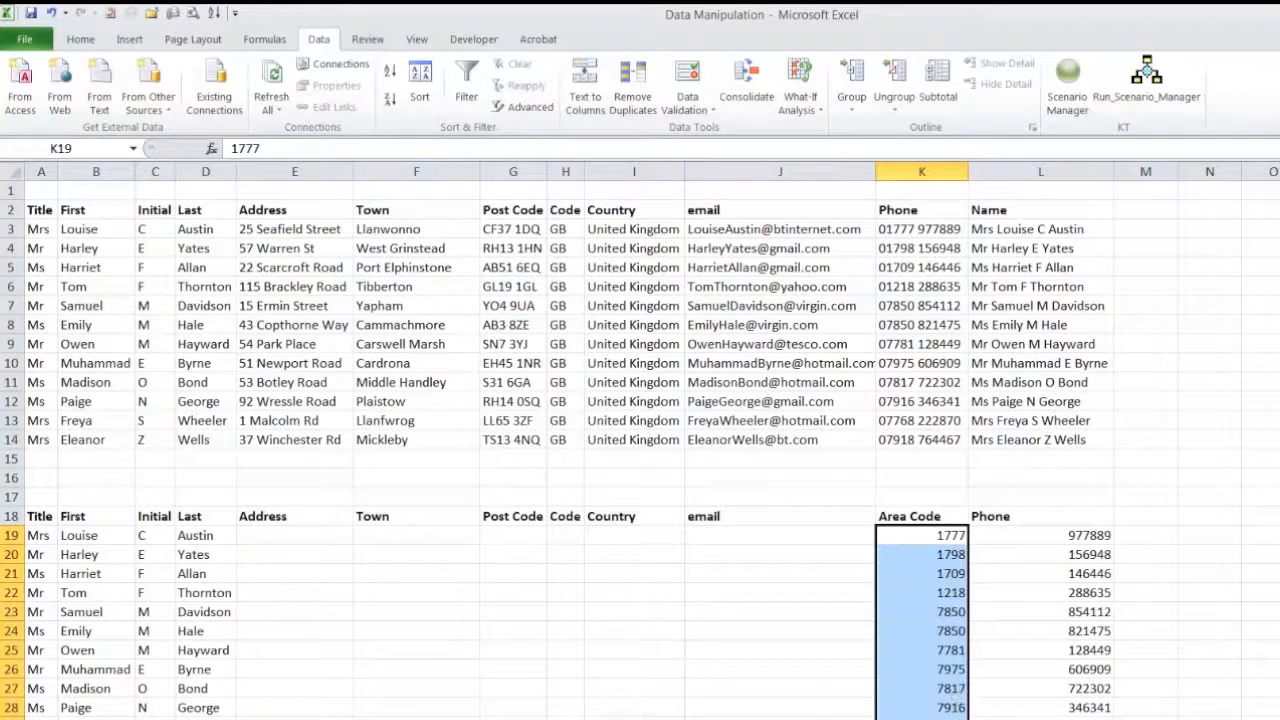
key(ctrl+1)
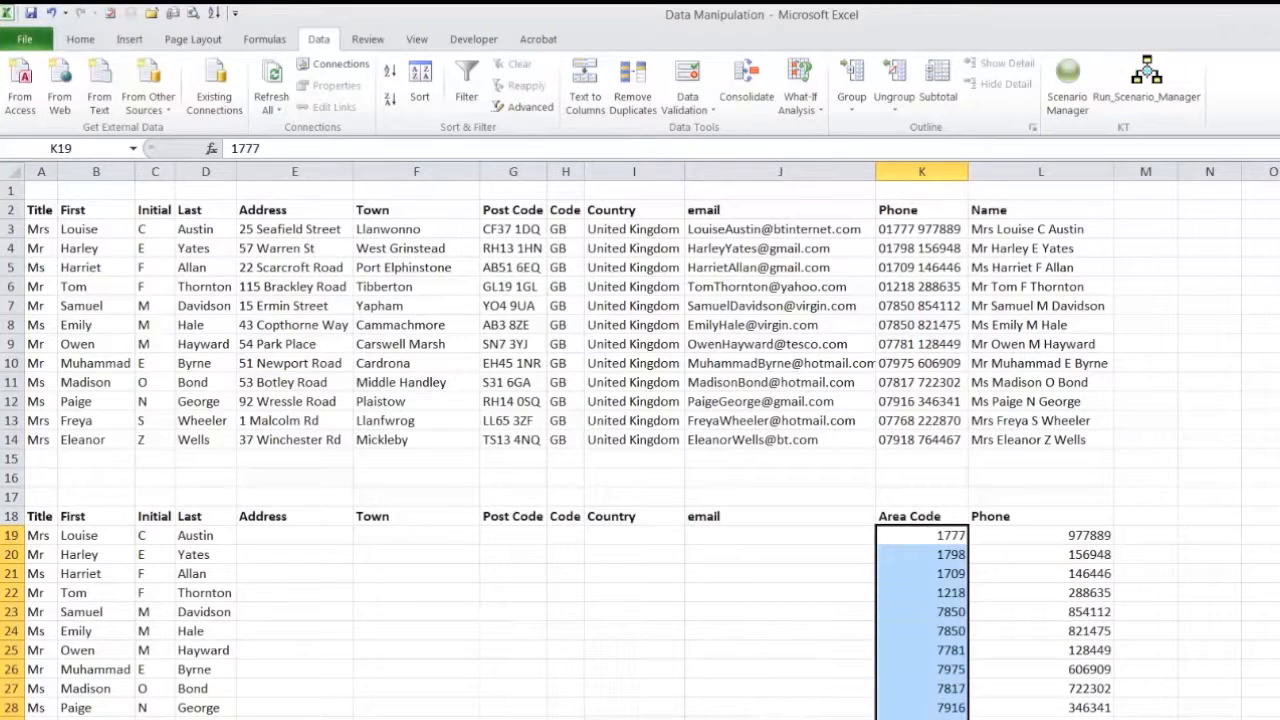
Step: Apply a custom number format 00000 so area codes keep their leading zero
key(Ctrl+1)
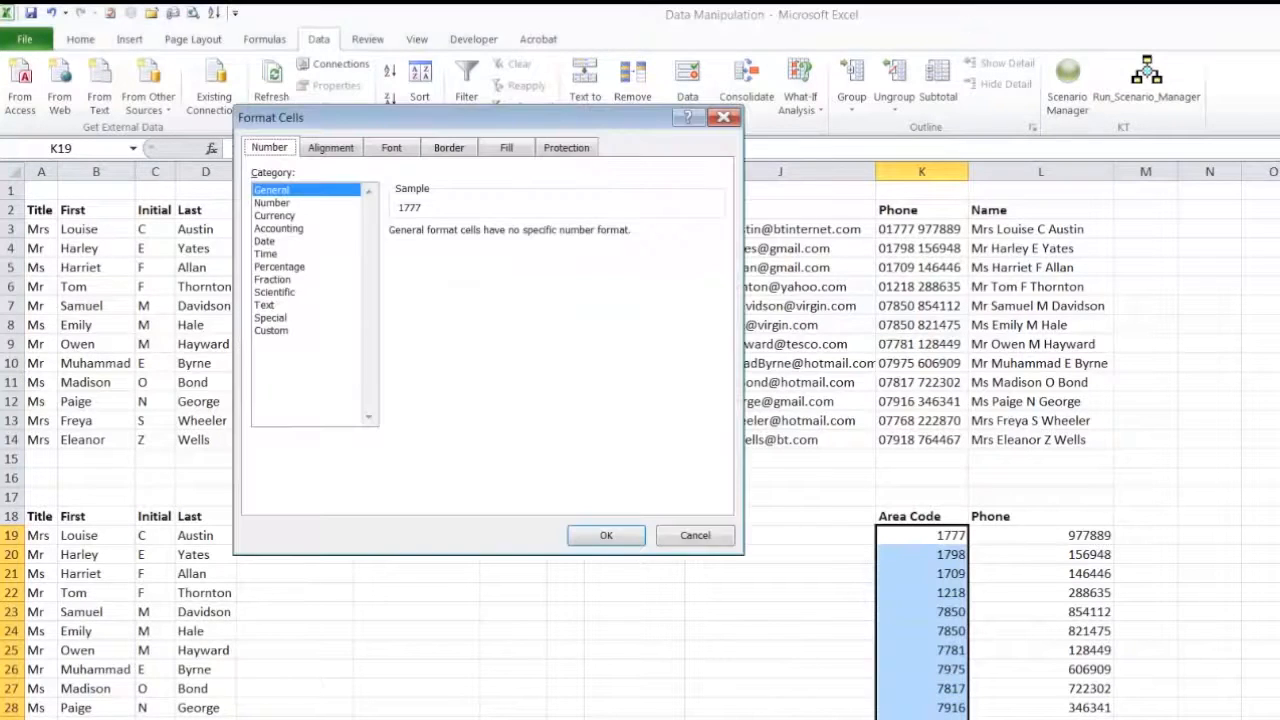
mouse_move(270, 320)
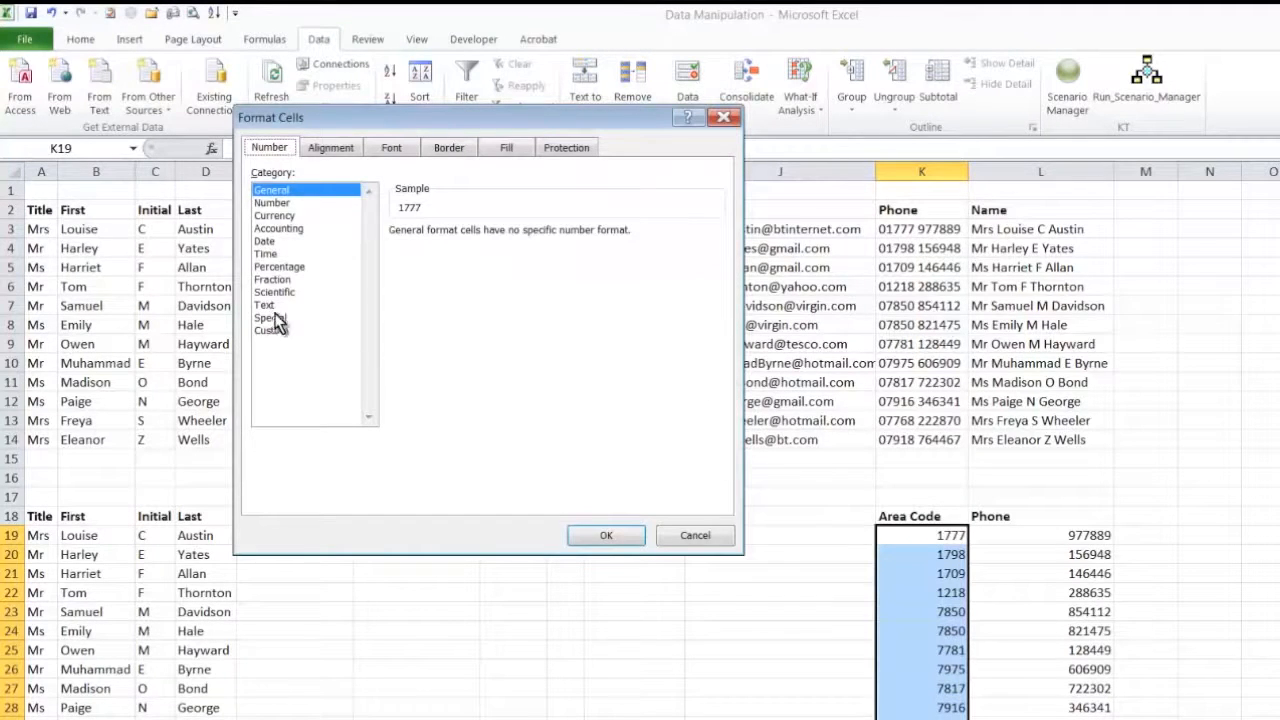
click(272, 330)
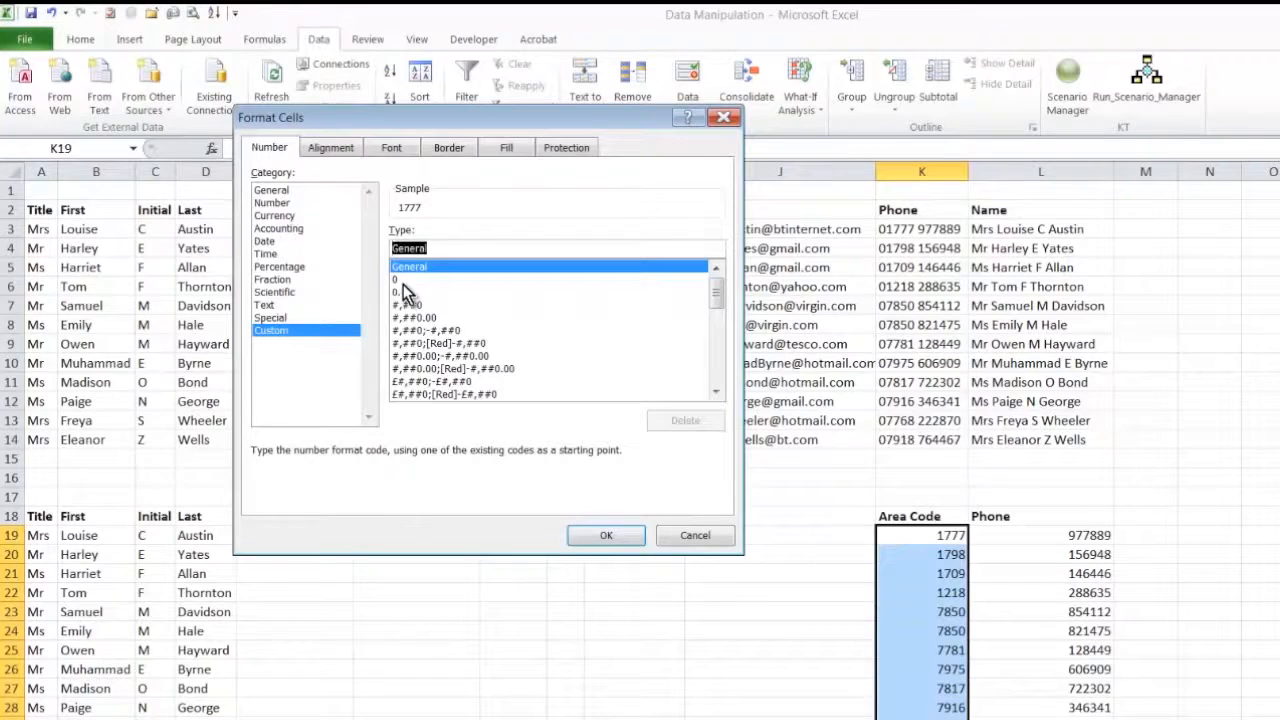
text(0000)
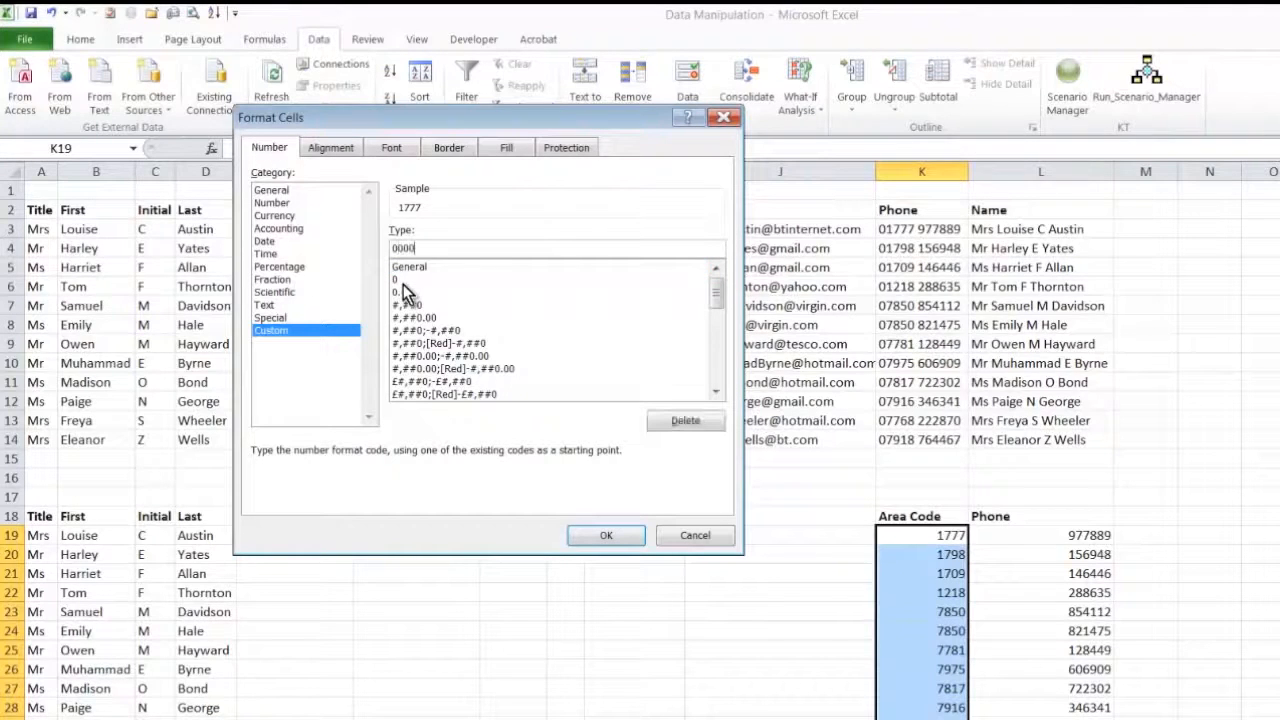
text(0)
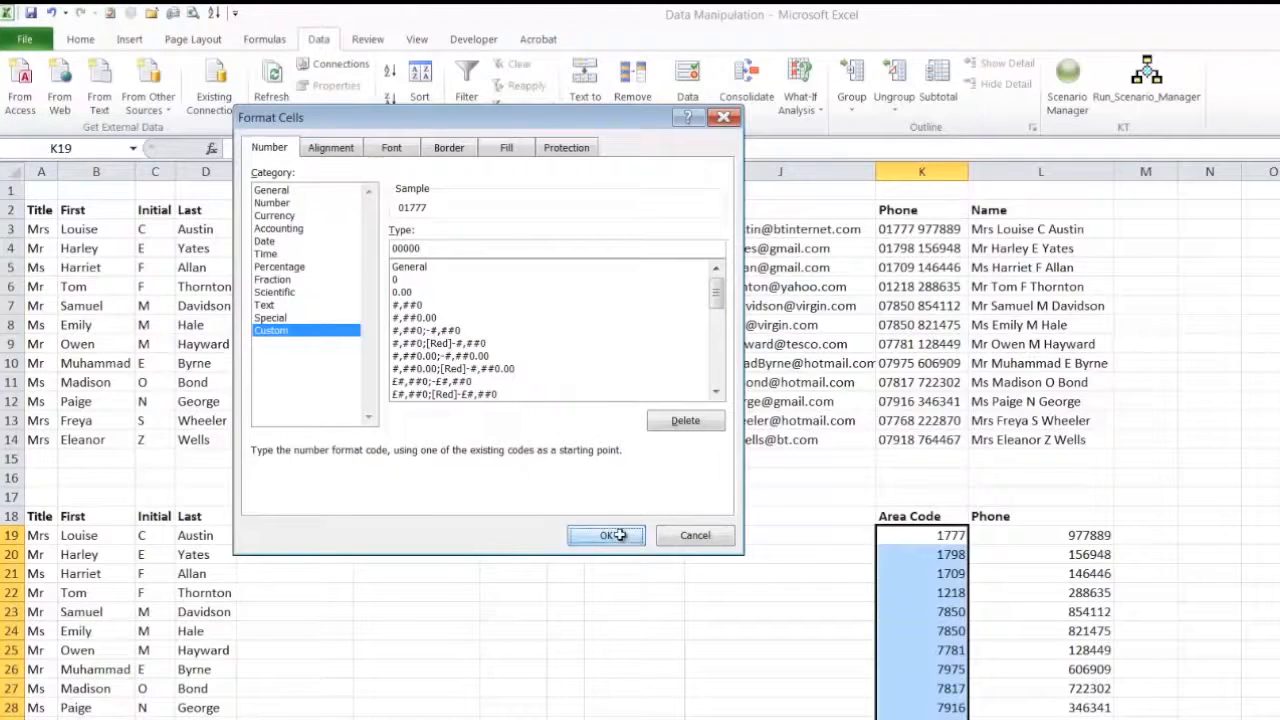
click(604, 536)
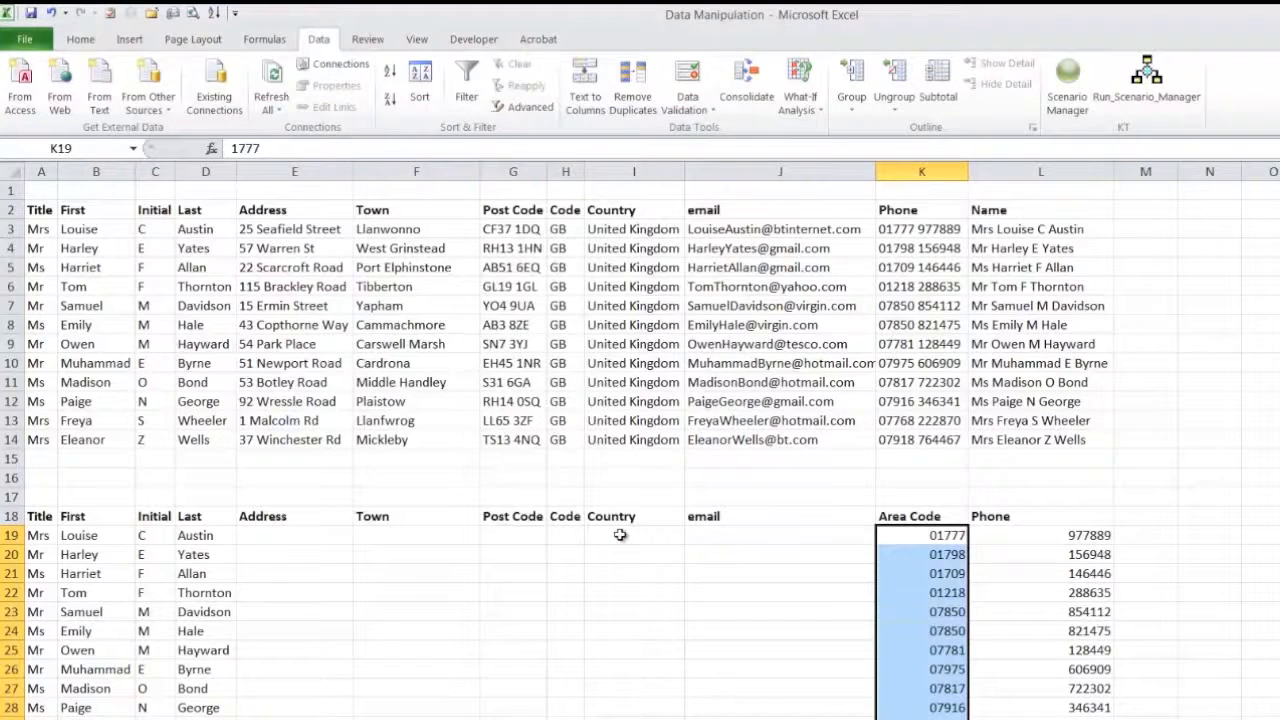
mouse_move(638, 536)
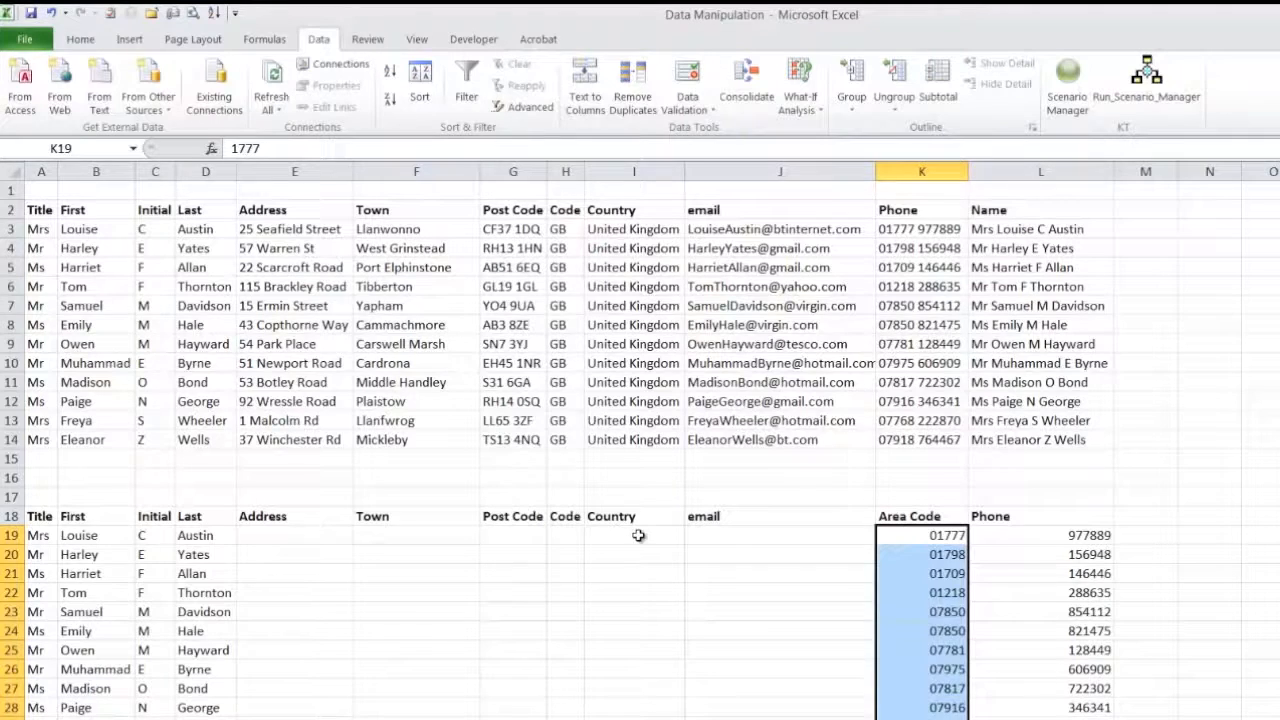
click(634, 516)
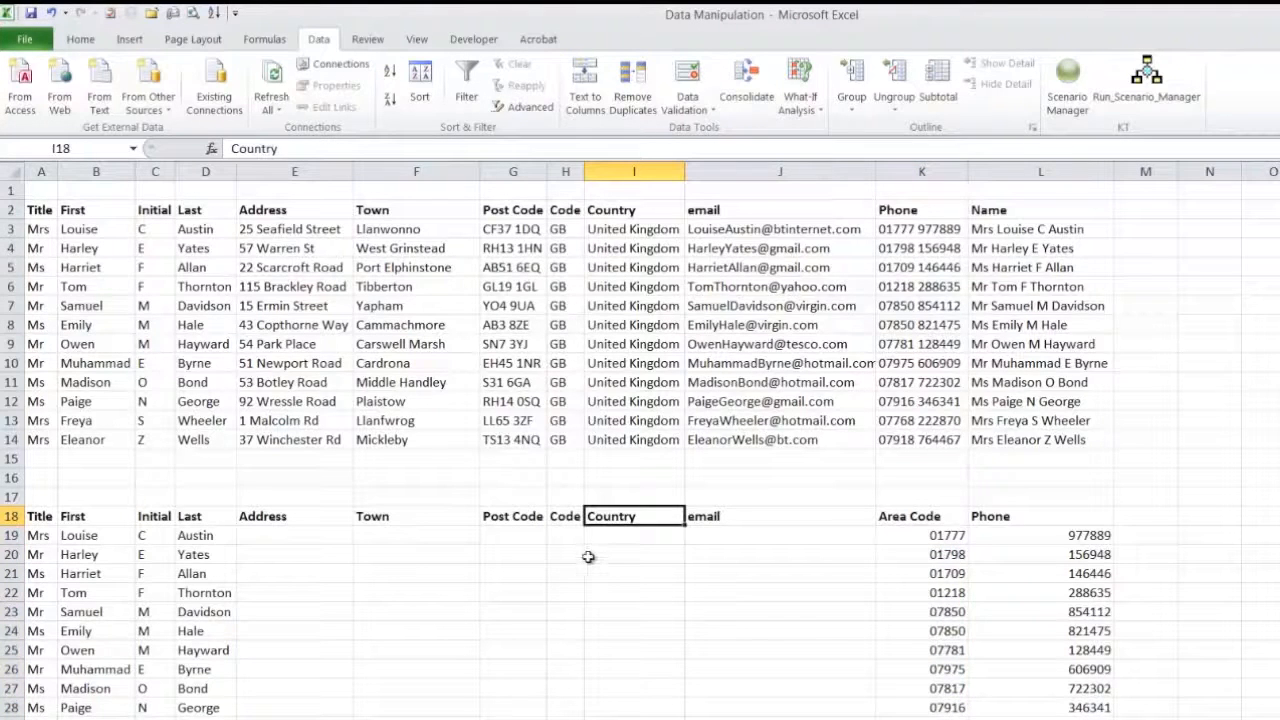